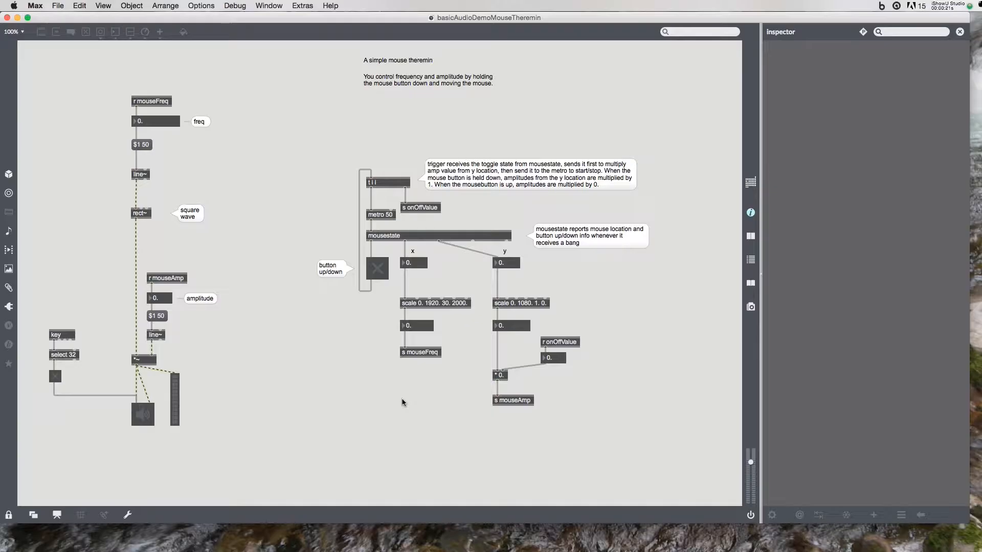
pyautogui.moveTo(162, 134)
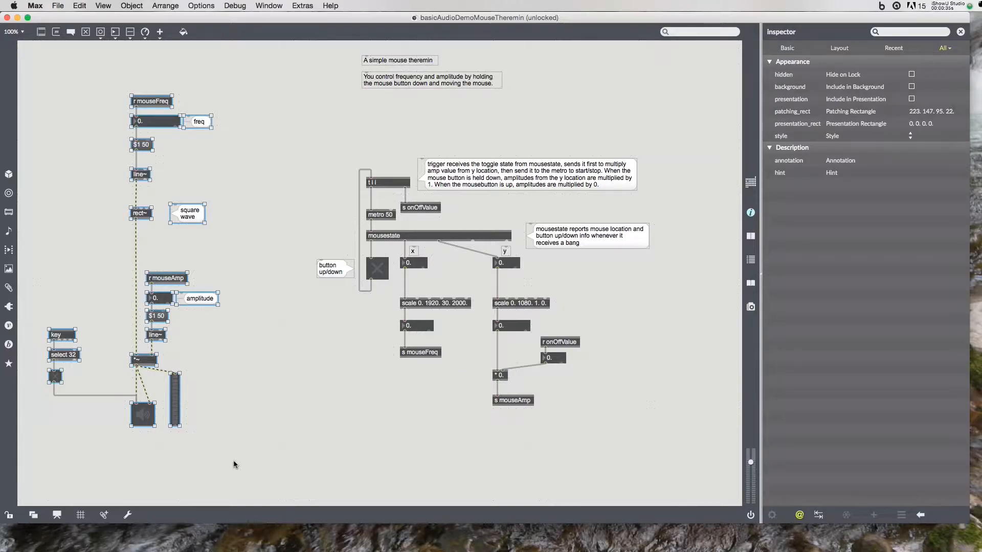
# Clear the selection after deleting the mousestate control section and its comments
pyautogui.click(295, 61)
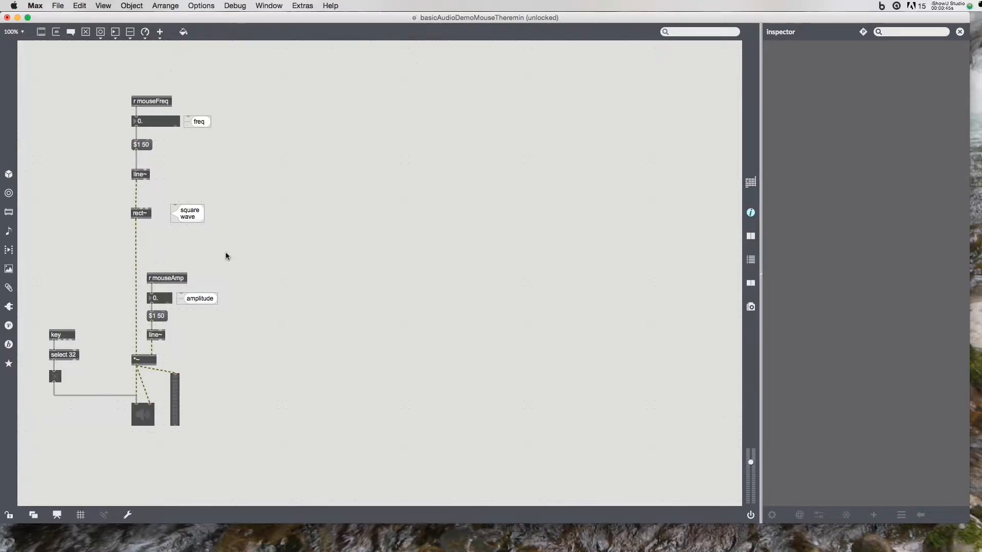
# Delete the mouseFreq and mouseAmp receivers and retype rect~ as saw~
pyautogui.click(150, 101)
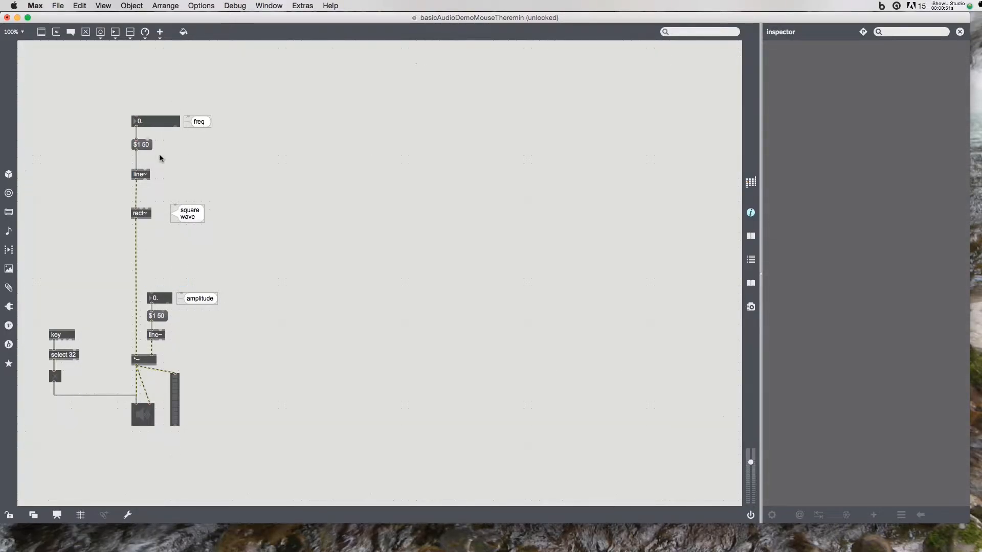
pyautogui.click(140, 213)
pyautogui.write('saw~')
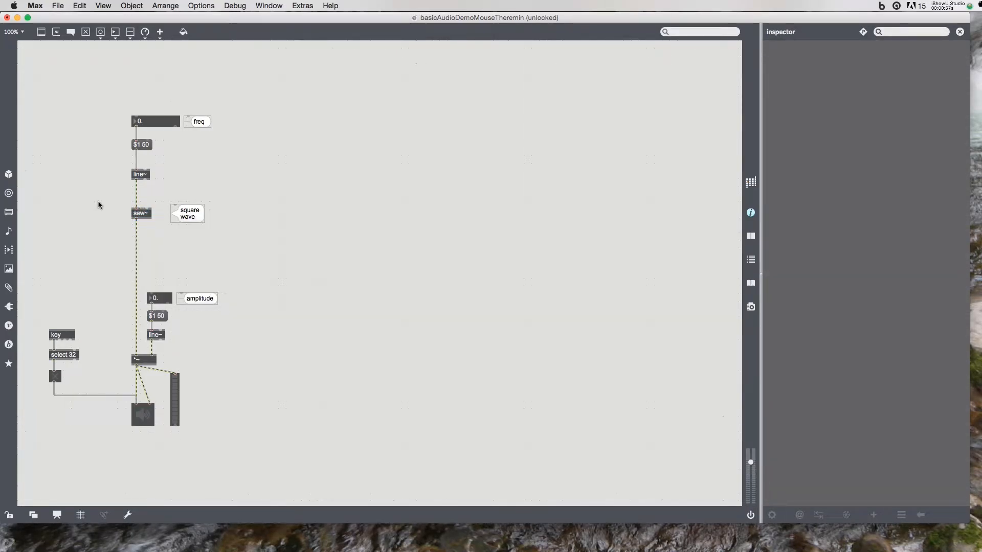
pyautogui.click(187, 212)
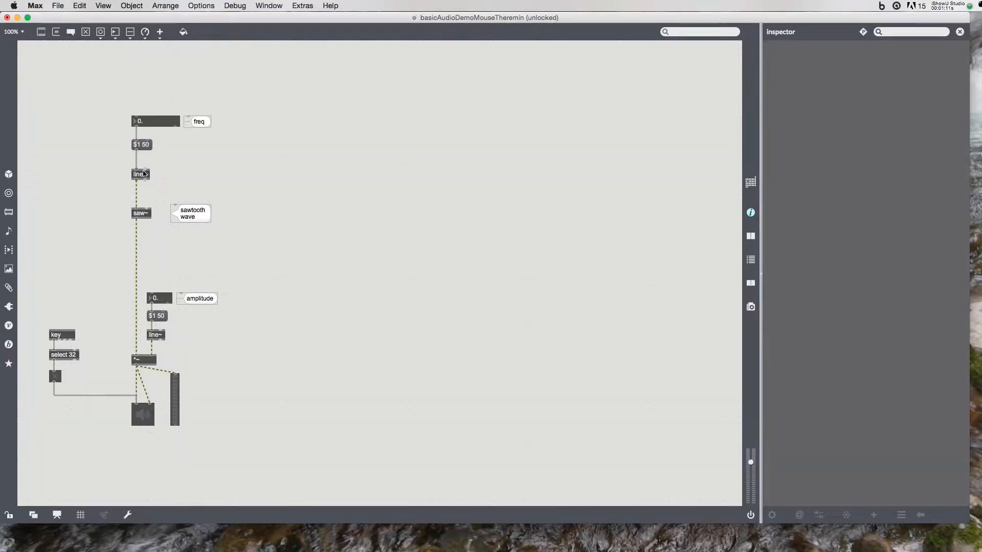
# Replace the $1 50 message with pack 0. 20. and move line~ below it
pyautogui.click(141, 145)
pyautogui.write('pack 0')
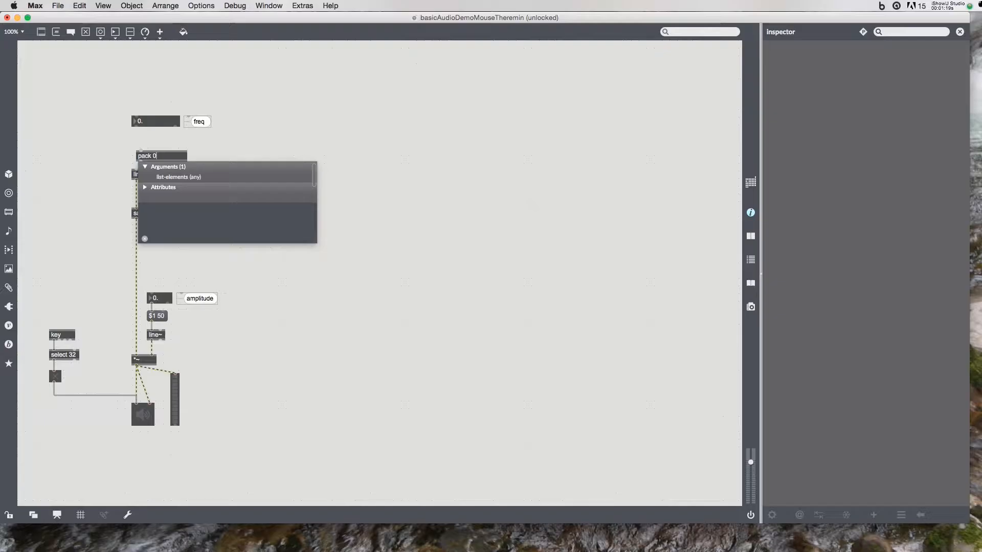
pyautogui.write('.')
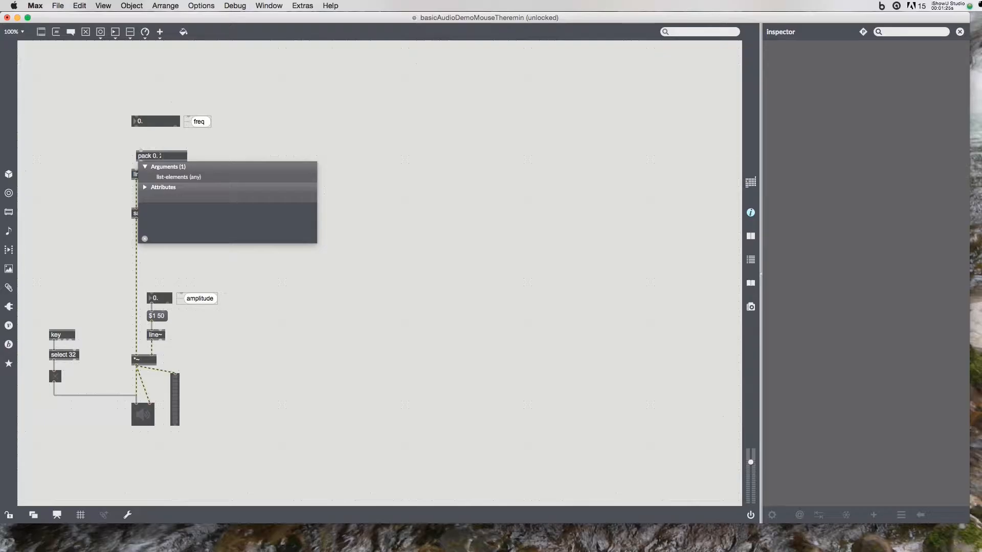
pyautogui.write('20.')
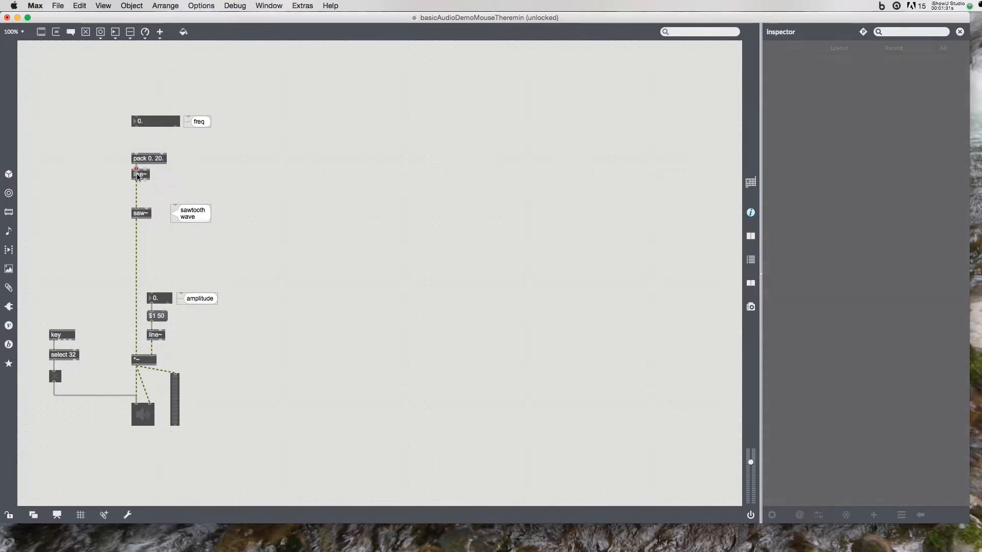
pyautogui.moveTo(139, 174); pyautogui.dragTo(139, 188)
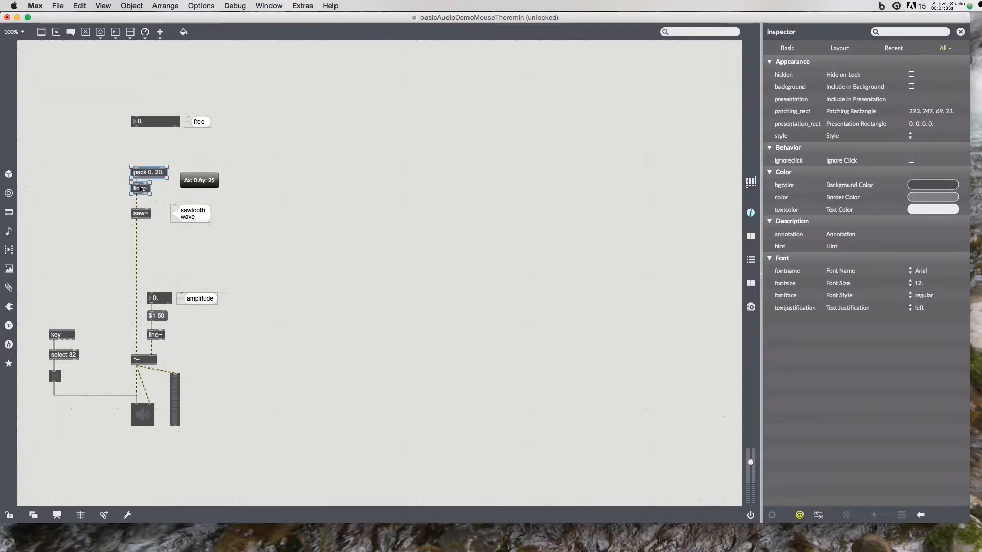
pyautogui.click(158, 155)
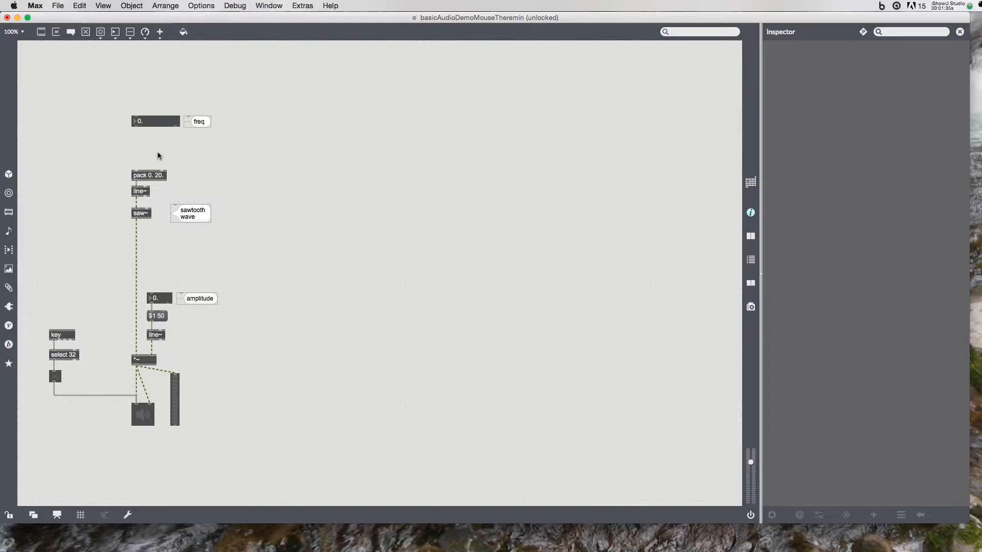
# Add a number box into pack and widen its 'portamento time' comment
pyautogui.click(175, 156)
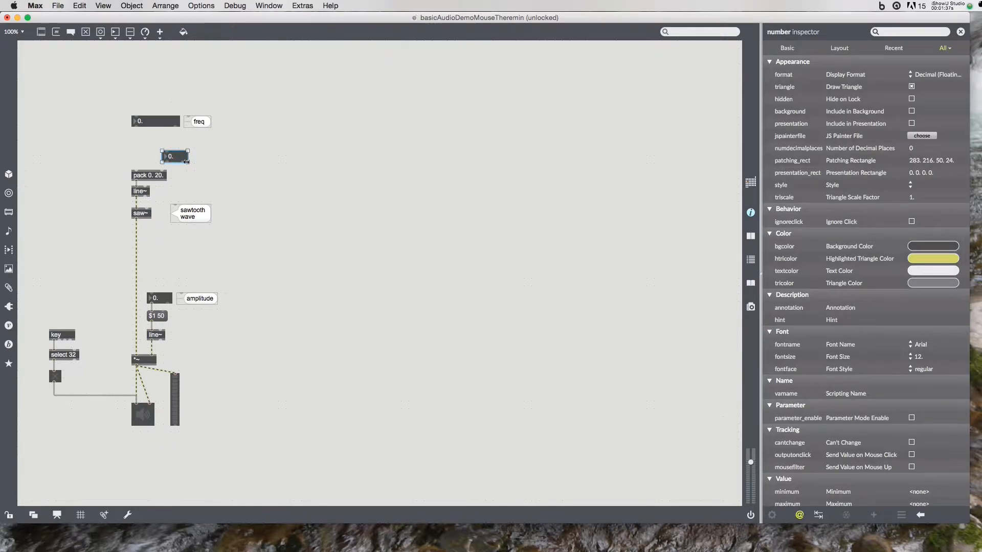
pyautogui.click(376, 250)
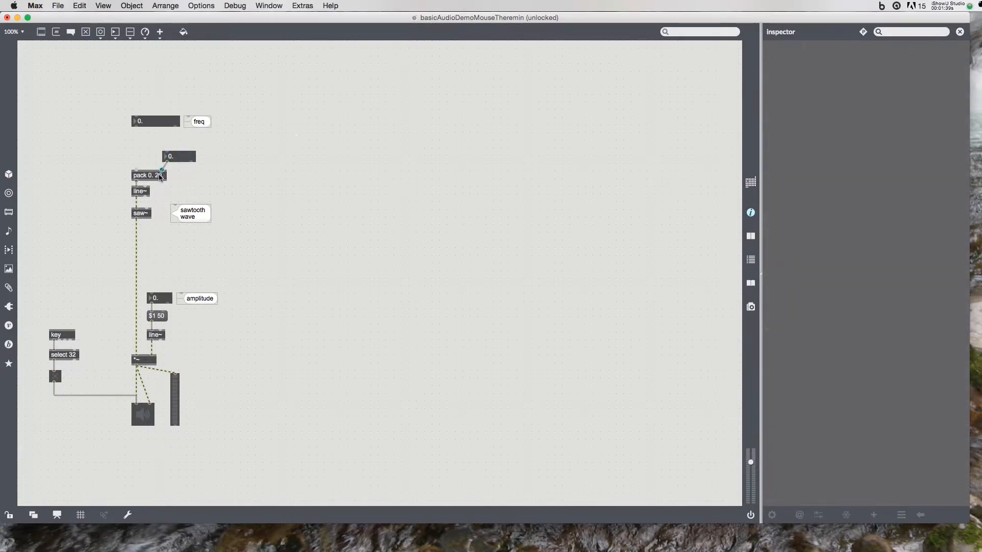
pyautogui.click(179, 156)
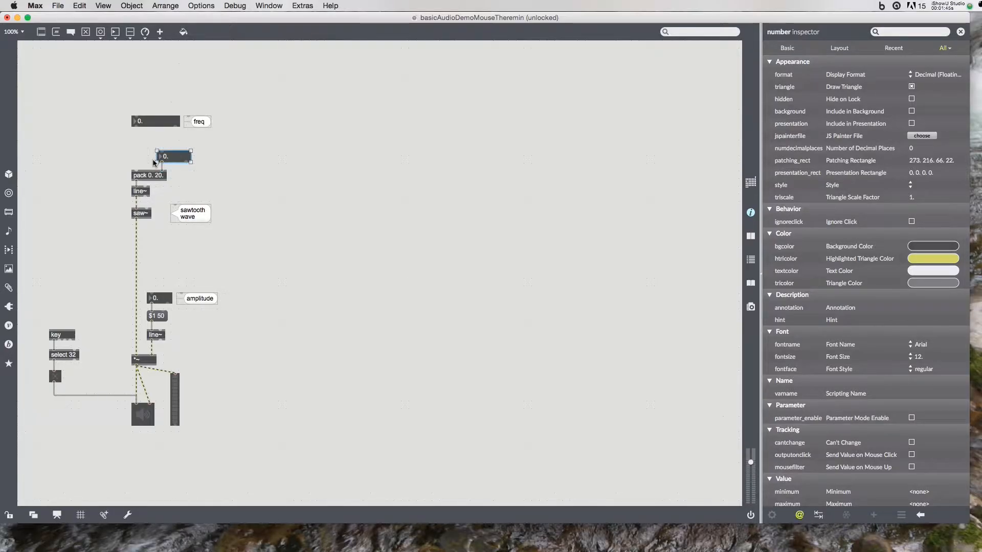
pyautogui.moveTo(223, 190)
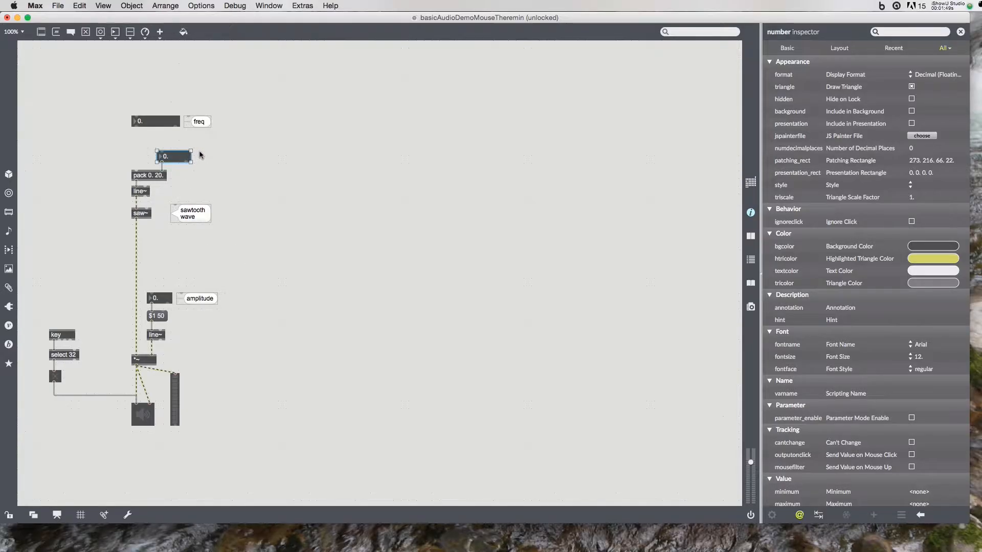
pyautogui.moveTo(197, 304)
pyautogui.write('portamento time')
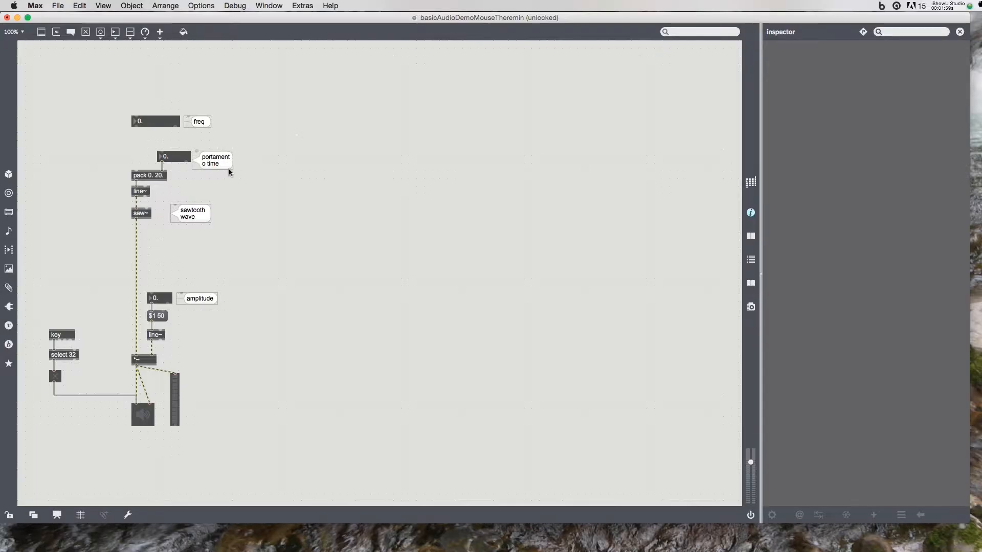
pyautogui.click(215, 160)
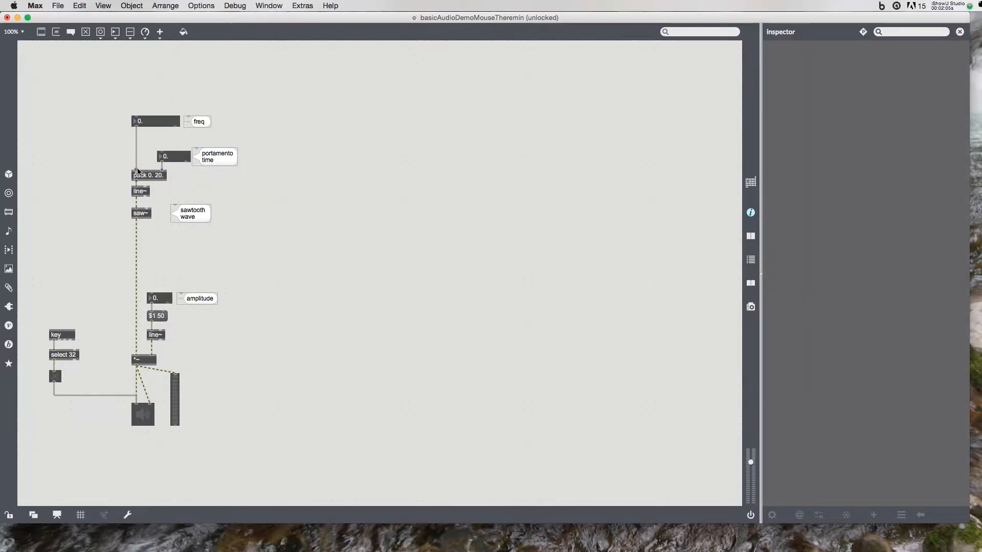
pyautogui.moveTo(156, 121); pyautogui.dragTo(155, 133)
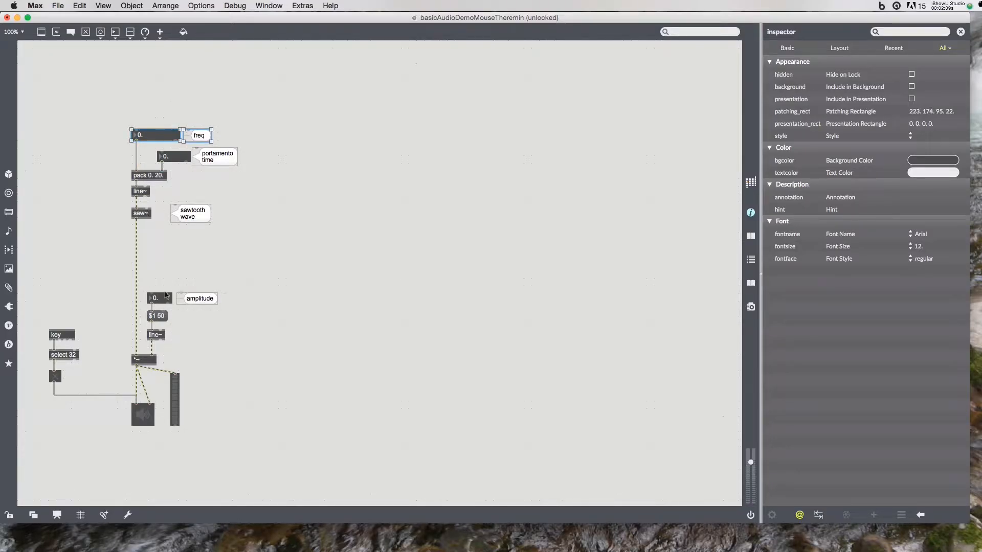
pyautogui.click(157, 316)
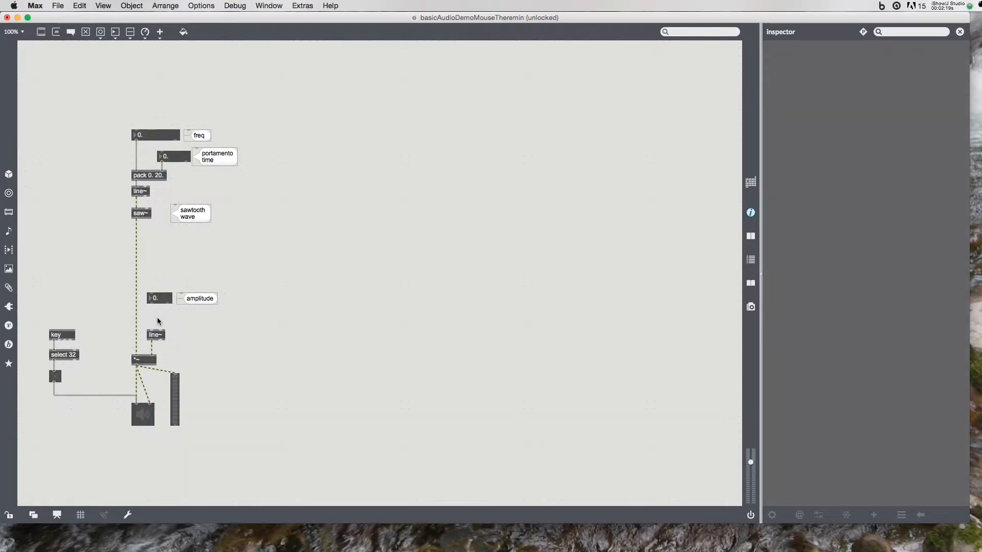
pyautogui.write('pack 0.')
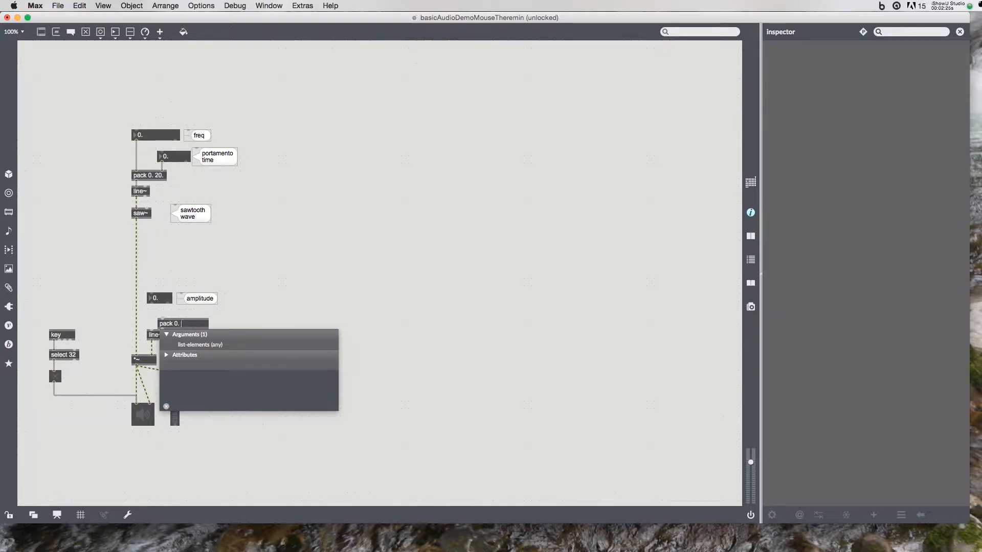
pyautogui.write('10.')
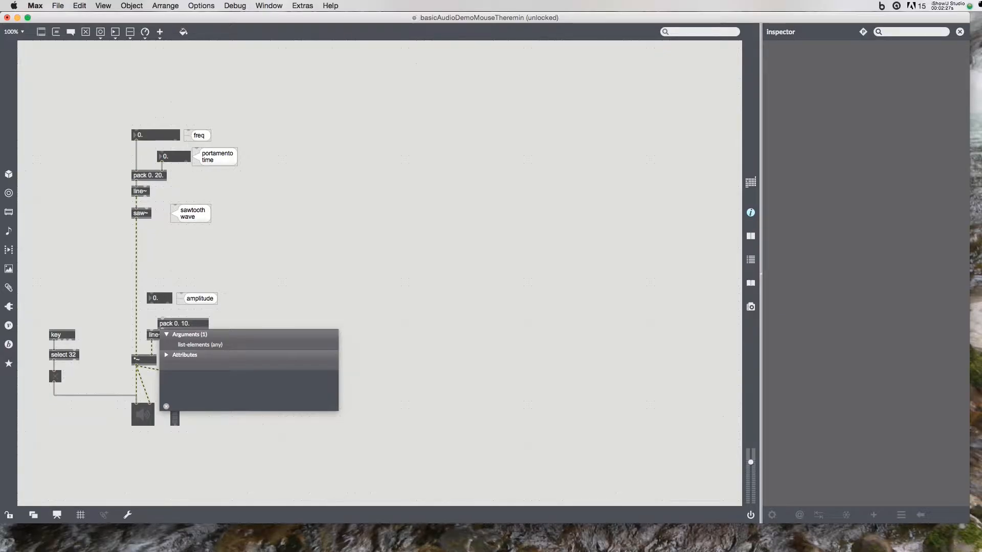
pyautogui.moveTo(182, 323); pyautogui.dragTo(163, 319)
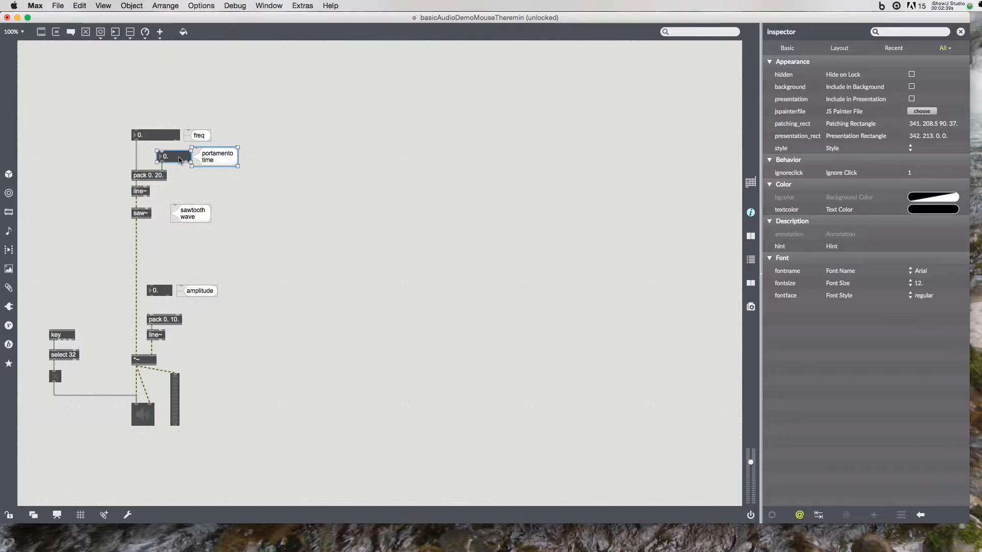
pyautogui.moveTo(187, 157); pyautogui.dragTo(267, 294)
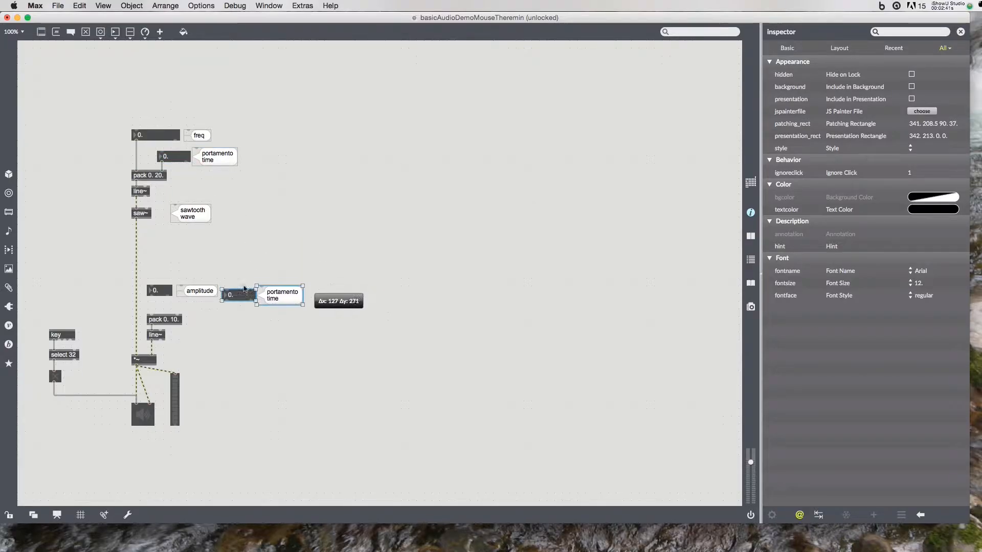
pyautogui.moveTo(280, 295); pyautogui.dragTo(250, 306)
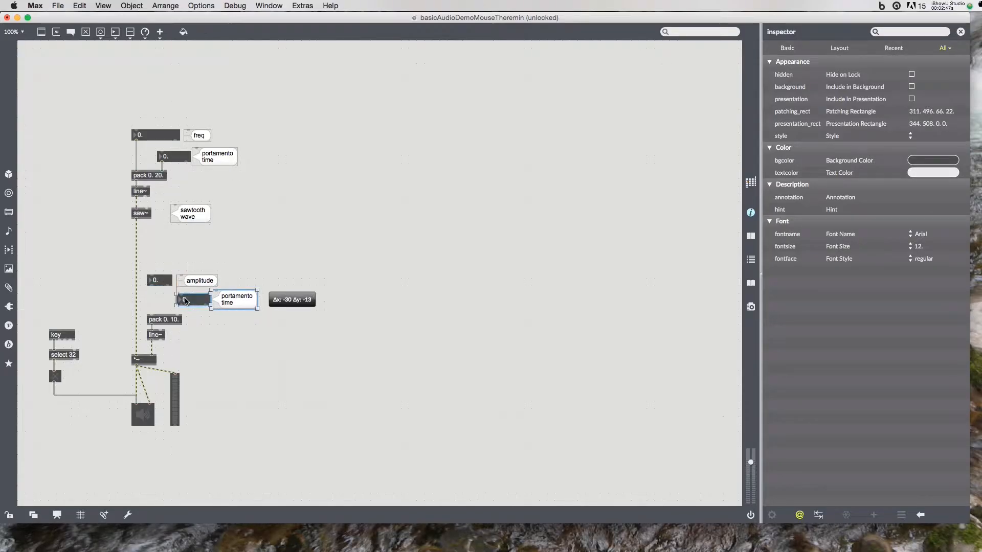
pyautogui.moveTo(194, 299); pyautogui.dragTo(184, 298)
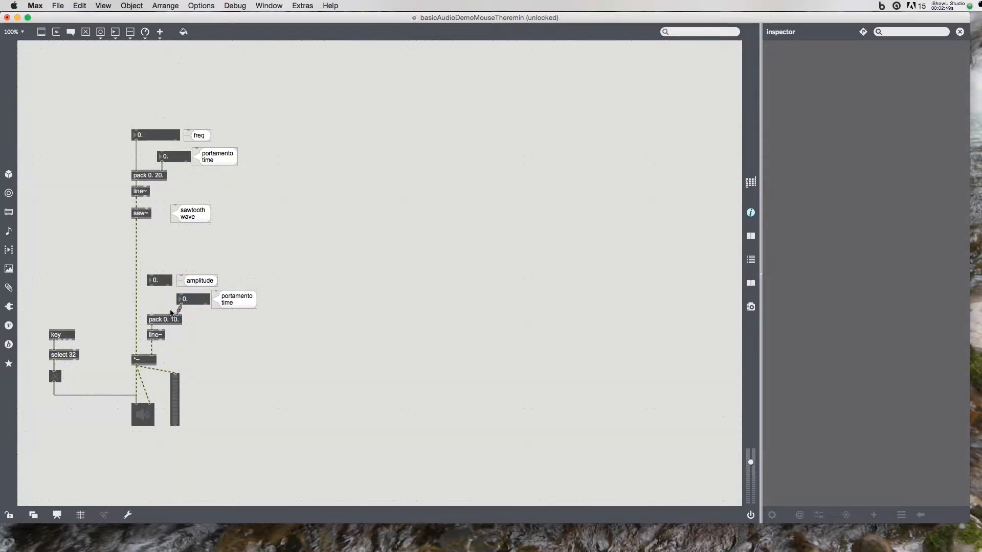
pyautogui.moveTo(213, 300); pyautogui.dragTo(208, 302)
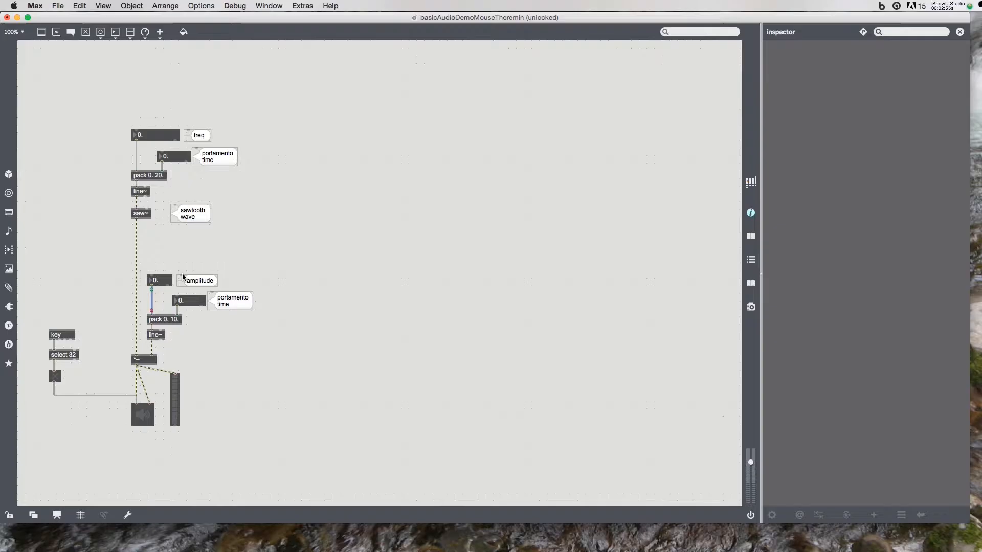
pyautogui.moveTo(561, 227)
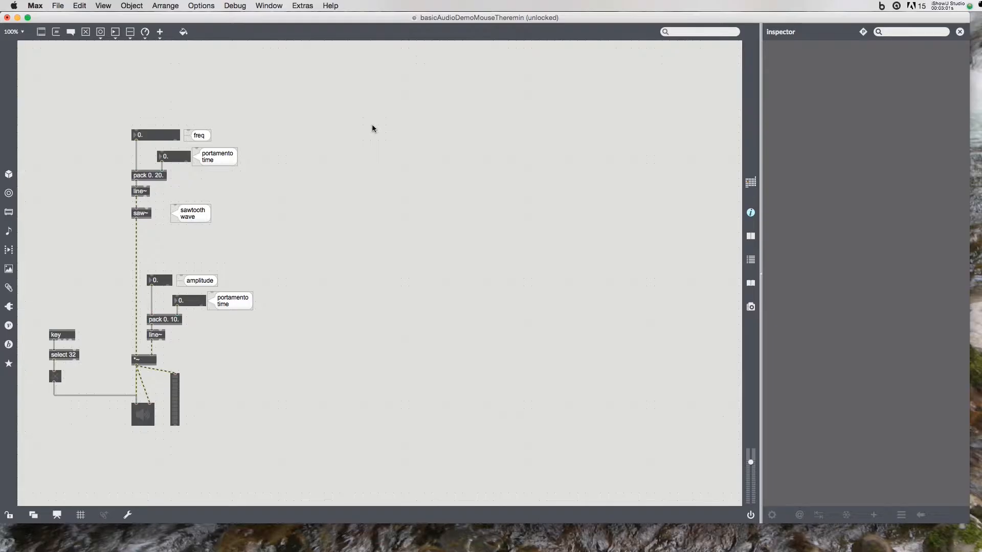
# Create notein and stripnote, connecting stripnote into a note number box
pyautogui.write('notein')
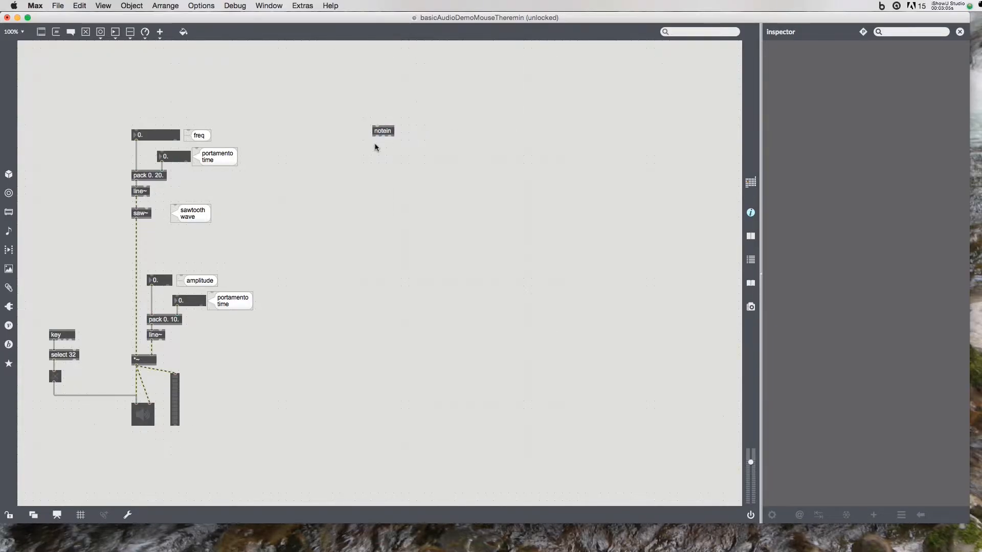
pyautogui.click(382, 131)
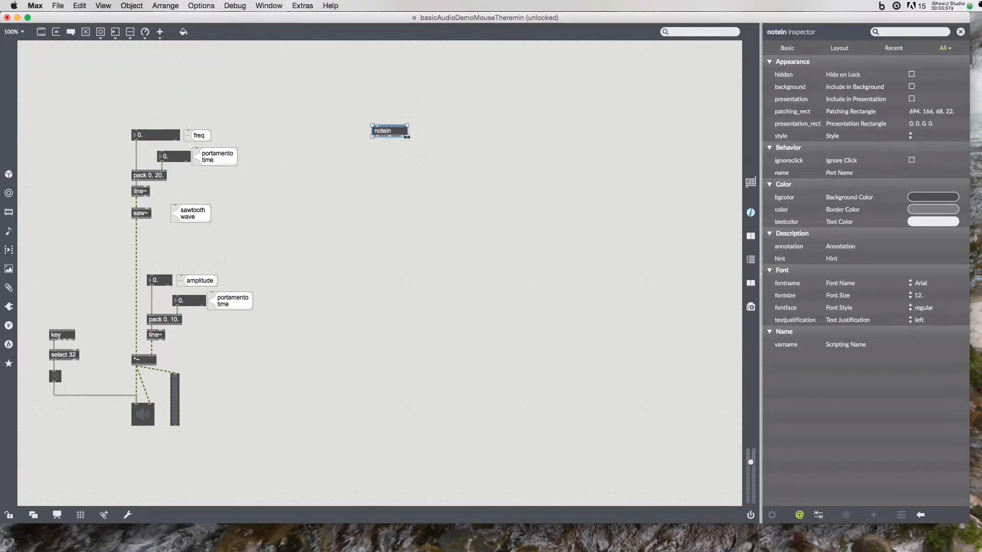
pyautogui.click(373, 158)
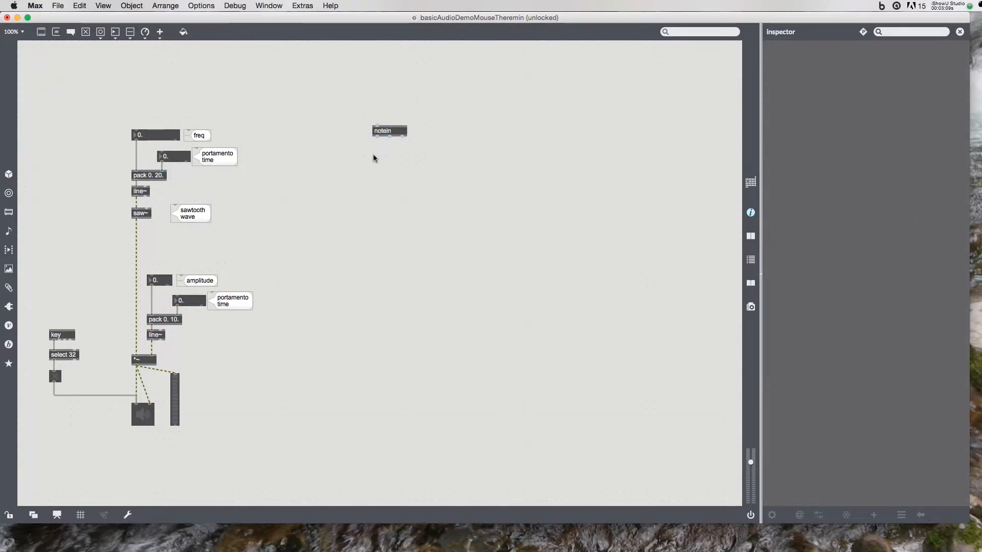
pyautogui.write('stelp')
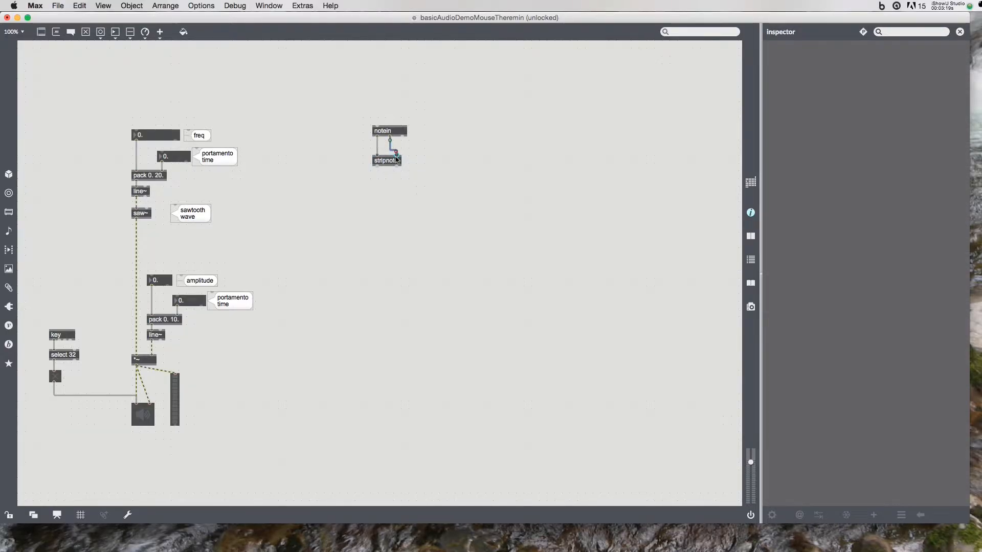
pyautogui.moveTo(376, 178)
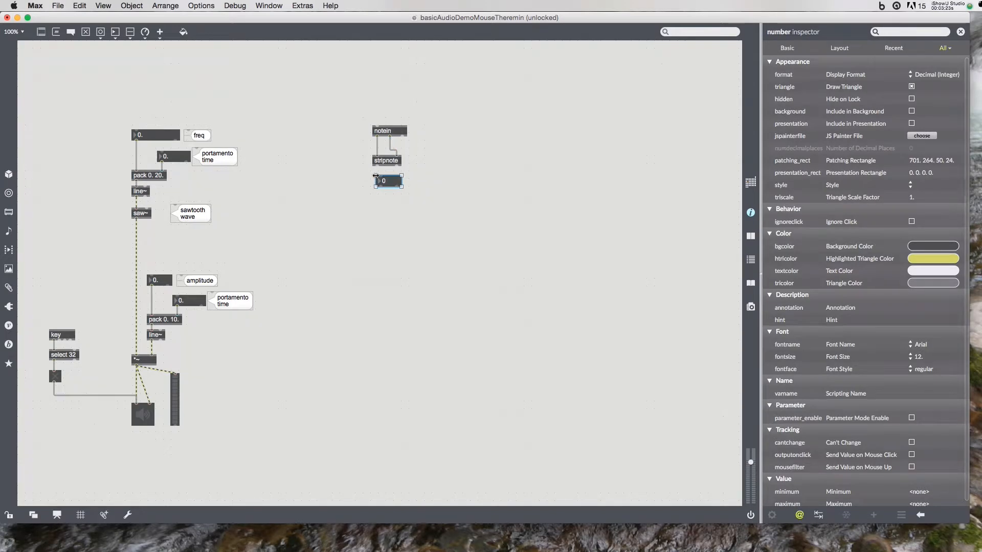
pyautogui.moveTo(386, 181); pyautogui.dragTo(382, 180)
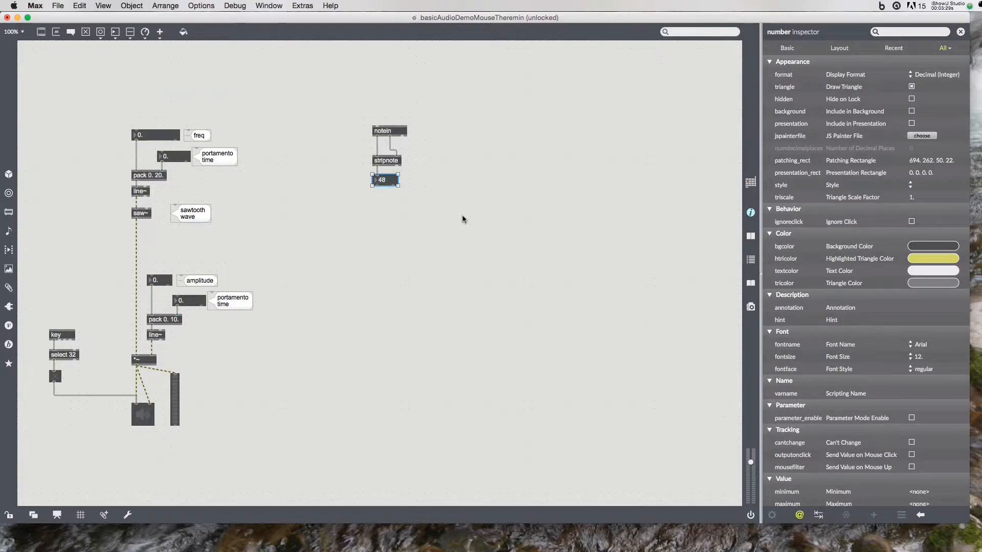
pyautogui.moveTo(513, 234)
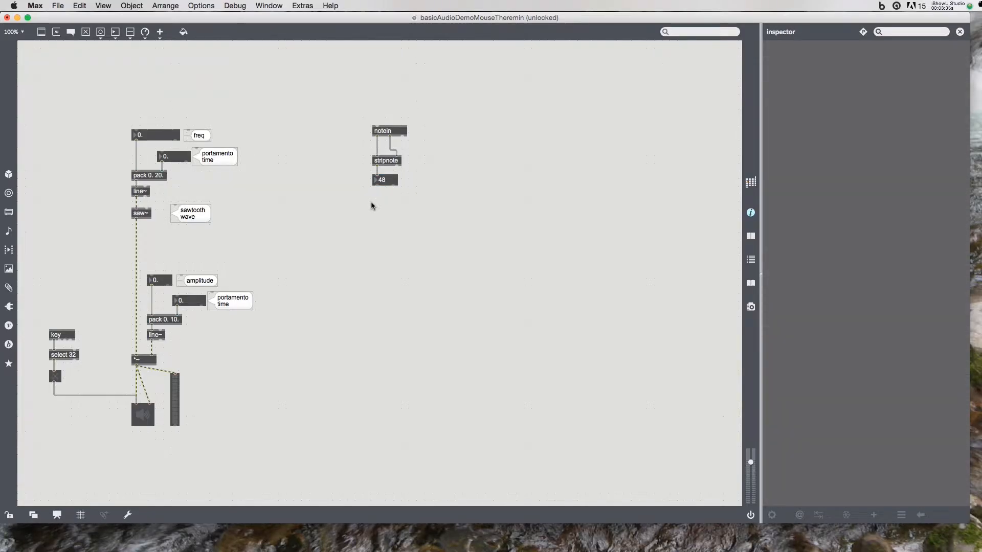
# Feed the note number box into mtof, then out to s midiFreq
pyautogui.write('mtof')
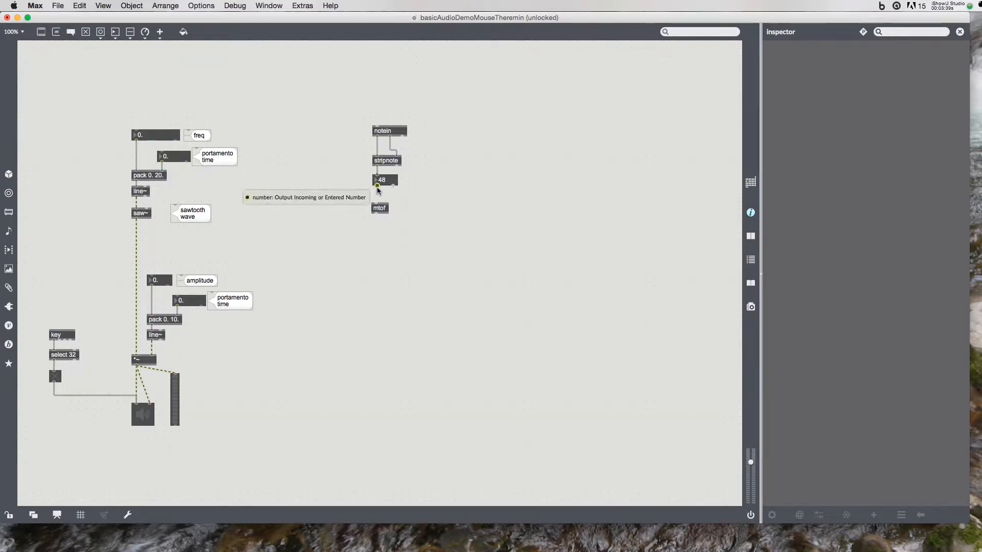
pyautogui.moveTo(380, 208); pyautogui.dragTo(379, 204)
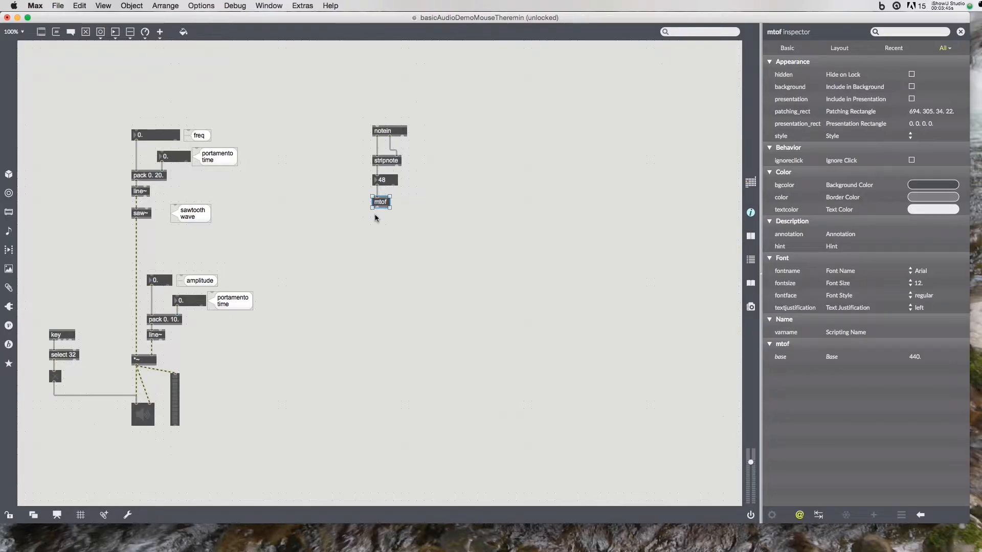
pyautogui.click(387, 221)
pyautogui.write('s')
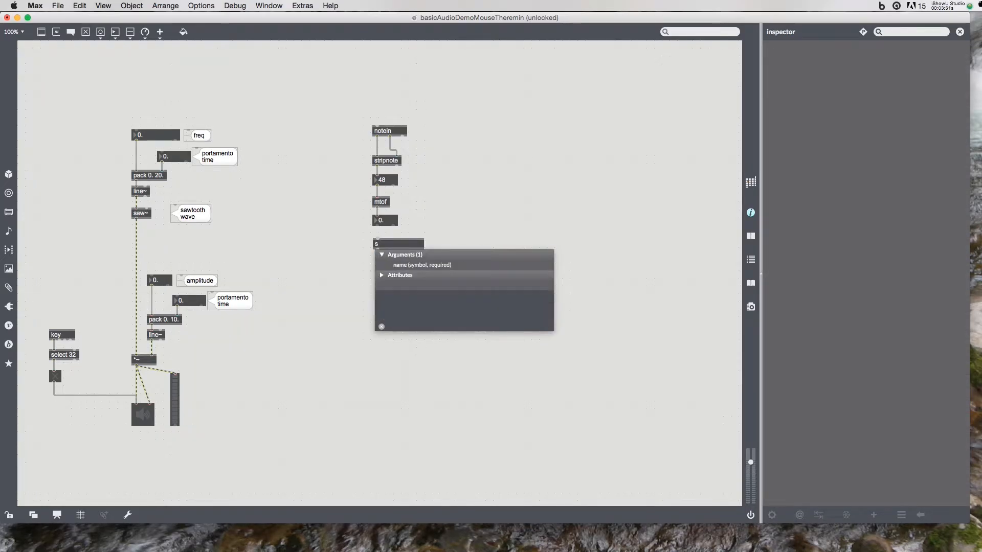
pyautogui.write('midiFreq')
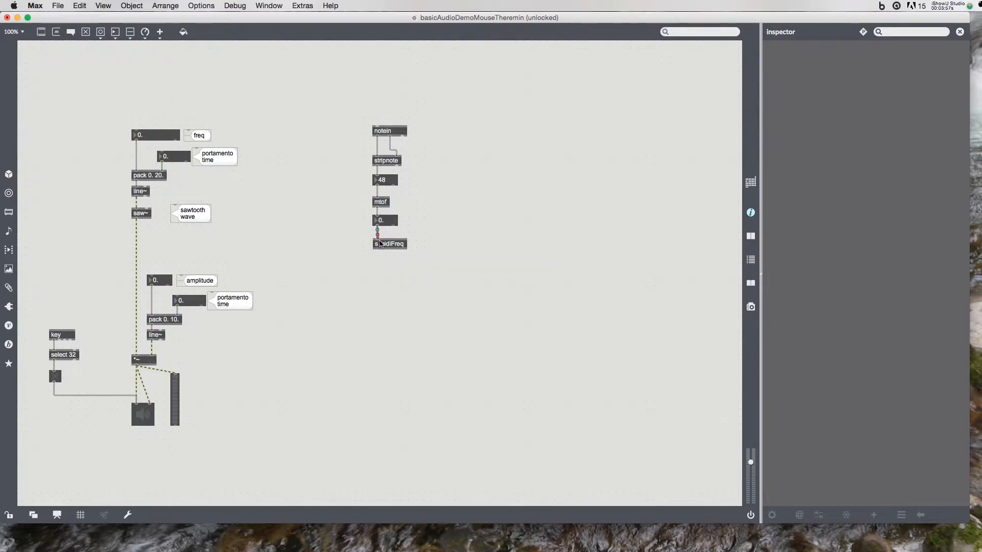
# Finish s midiFreq, add r midiFreq above the freq box, and inspect the frequency value
pyautogui.click(388, 241)
pyautogui.write('r midiFreq')
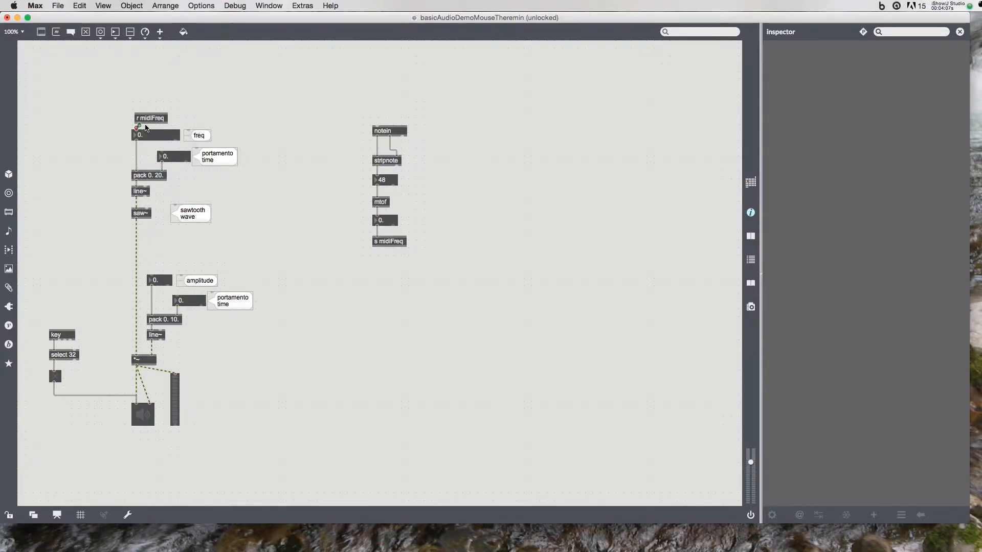
pyautogui.click(147, 116)
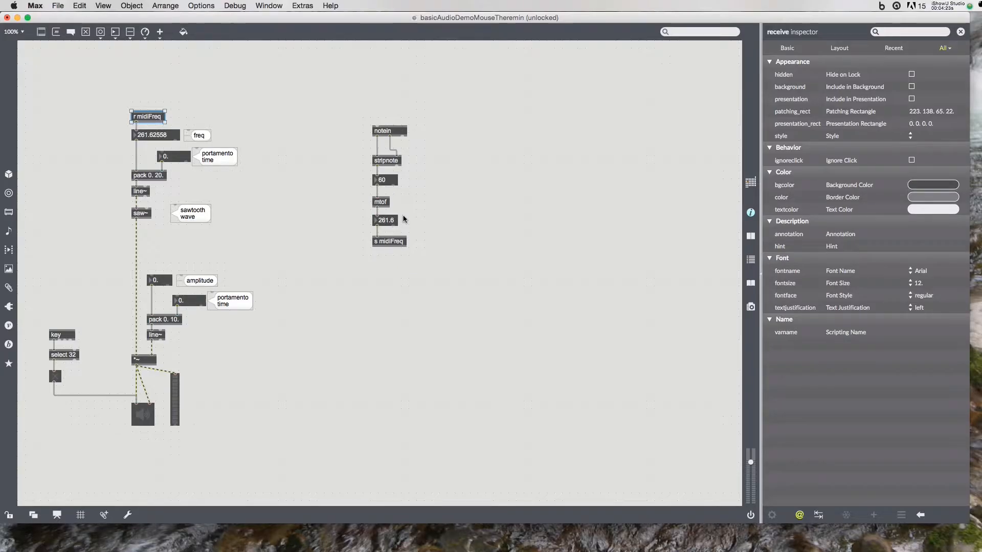
pyautogui.click(386, 220)
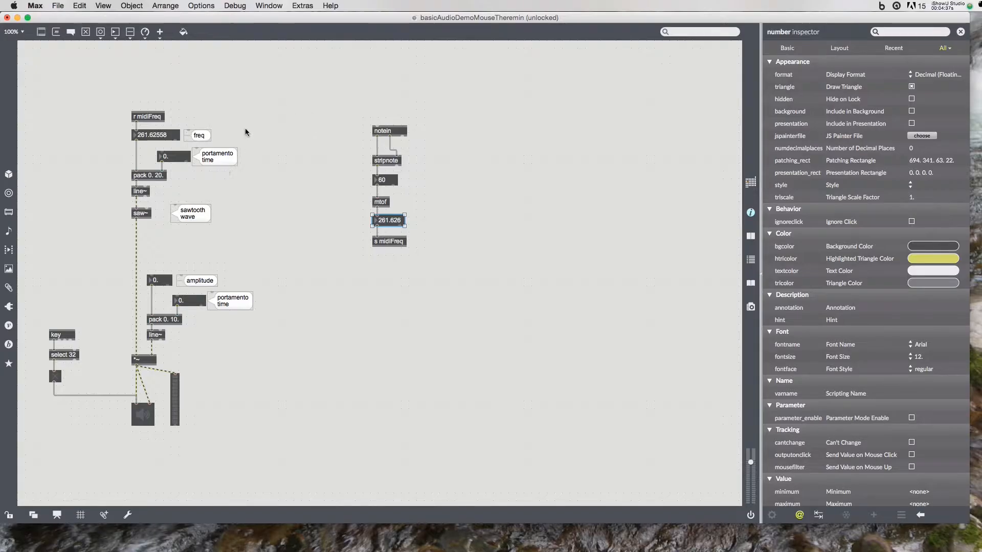
pyautogui.moveTo(298, 204)
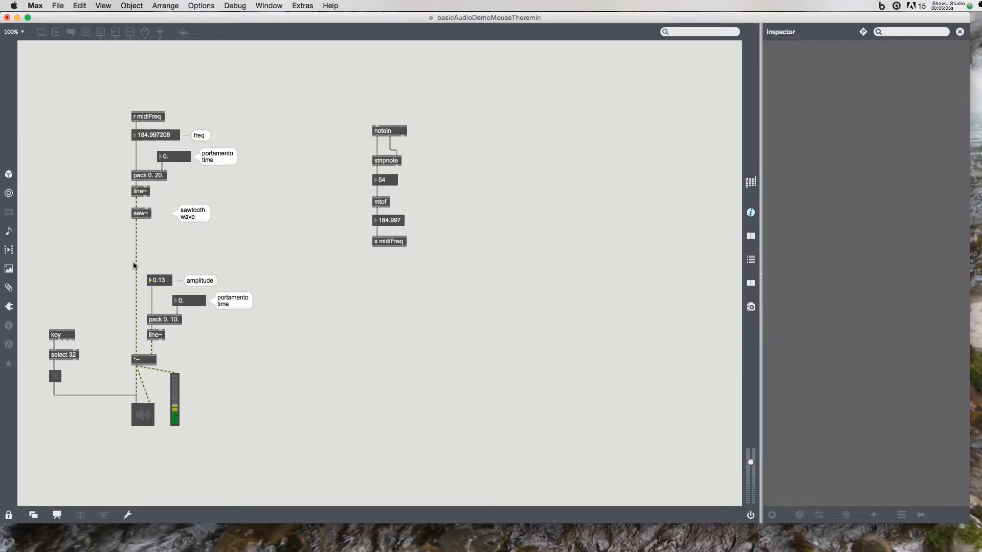
pyautogui.moveTo(226, 168)
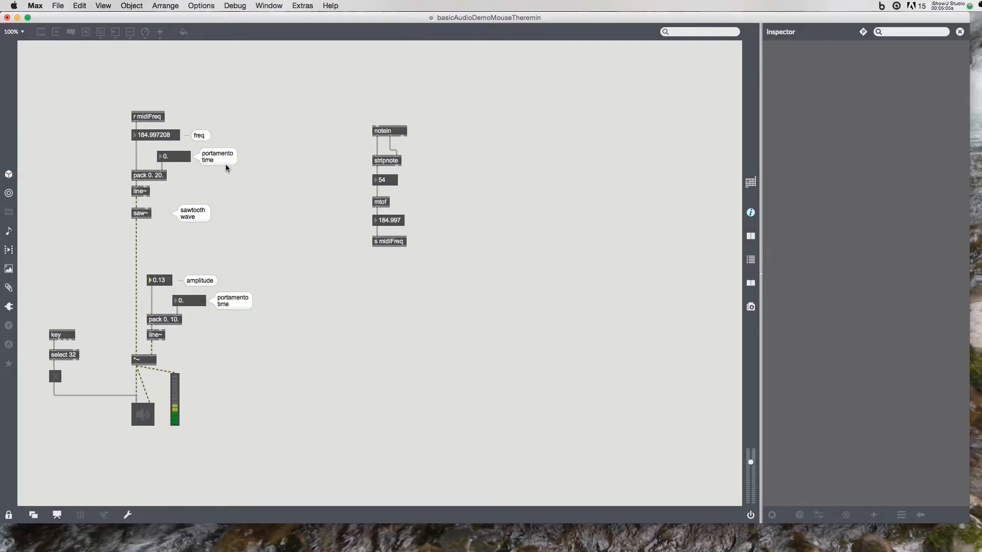
pyautogui.moveTo(279, 120)
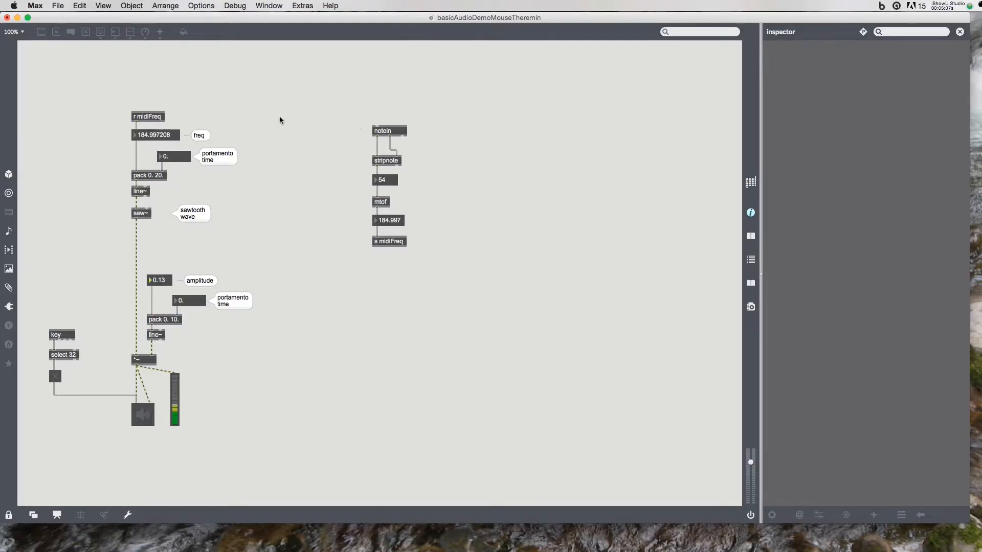
pyautogui.moveTo(256, 186)
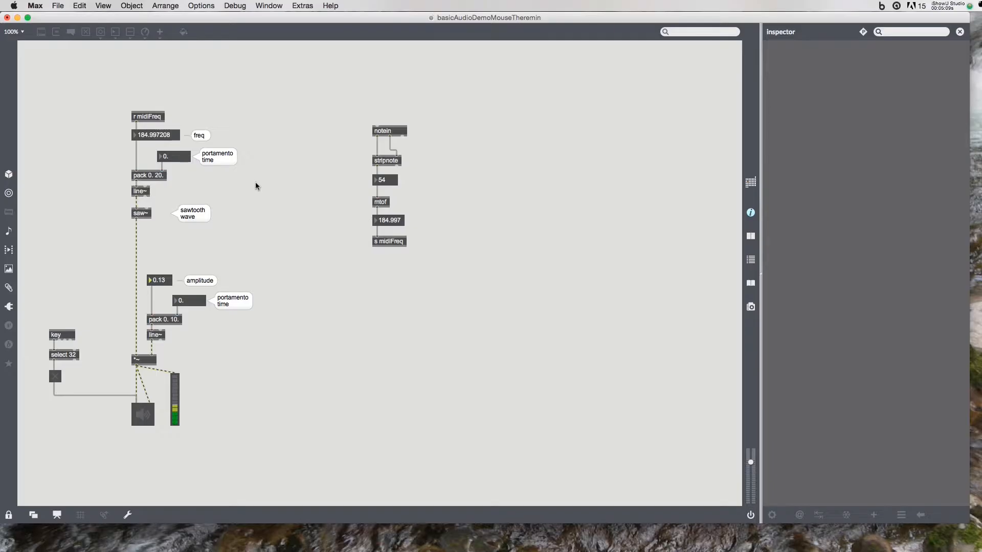
pyautogui.moveTo(393, 143)
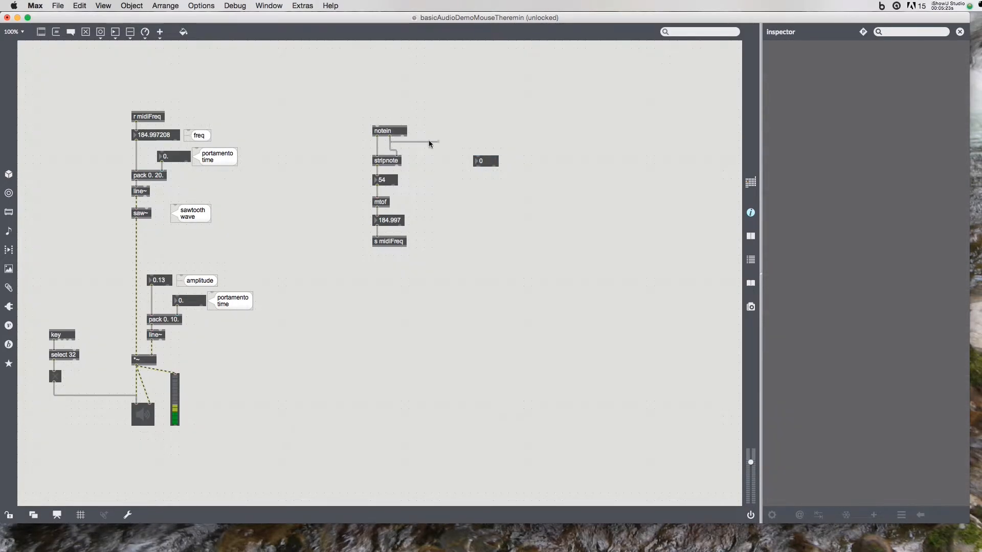
# Connect notein velocity to a number box feeding a new / 127. divider
pyautogui.moveTo(486, 161); pyautogui.dragTo(485, 158)
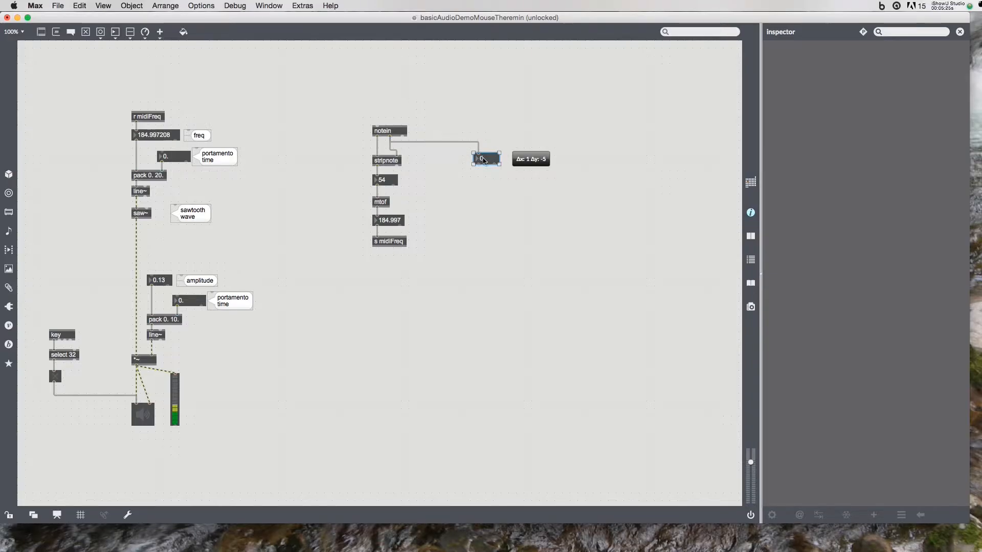
pyautogui.click(485, 159)
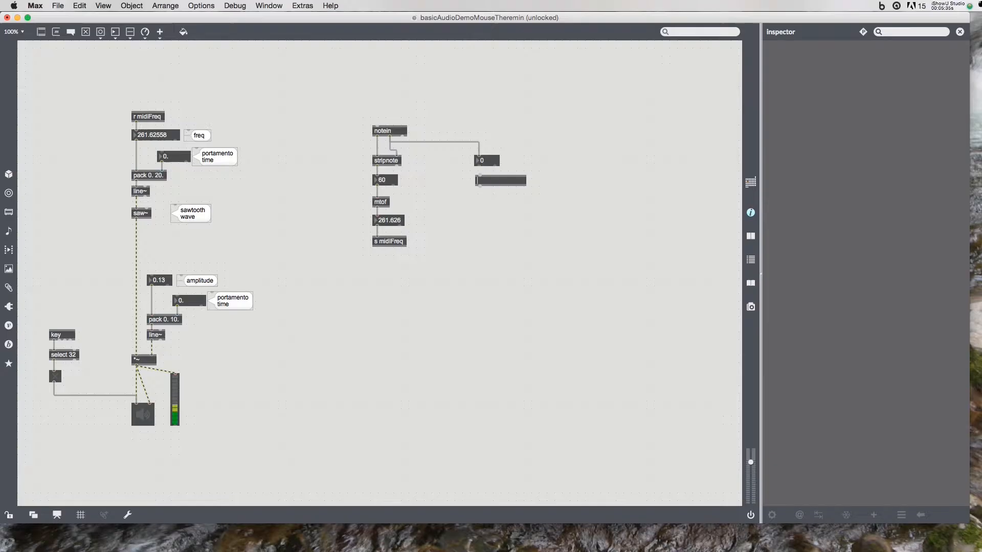
pyautogui.write('/')
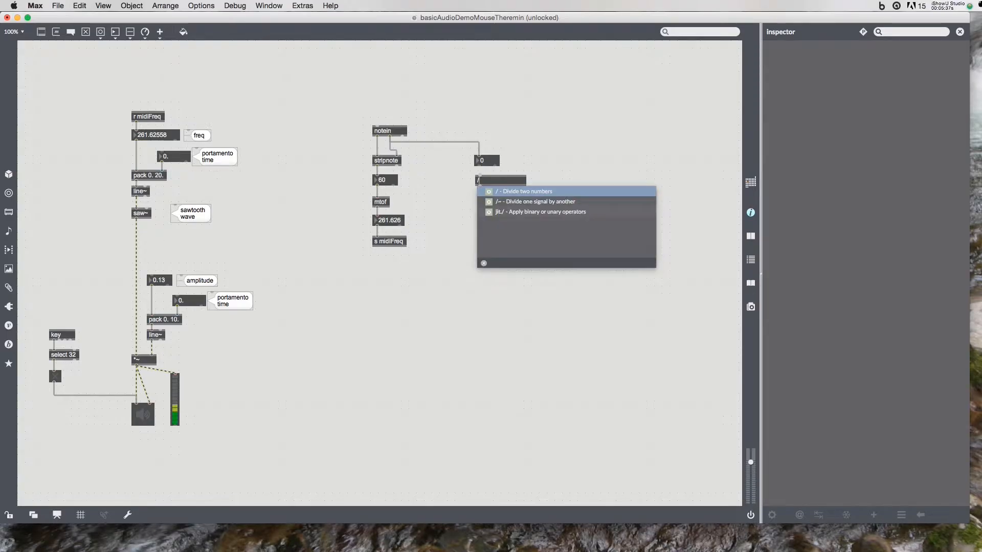
pyautogui.click(526, 191)
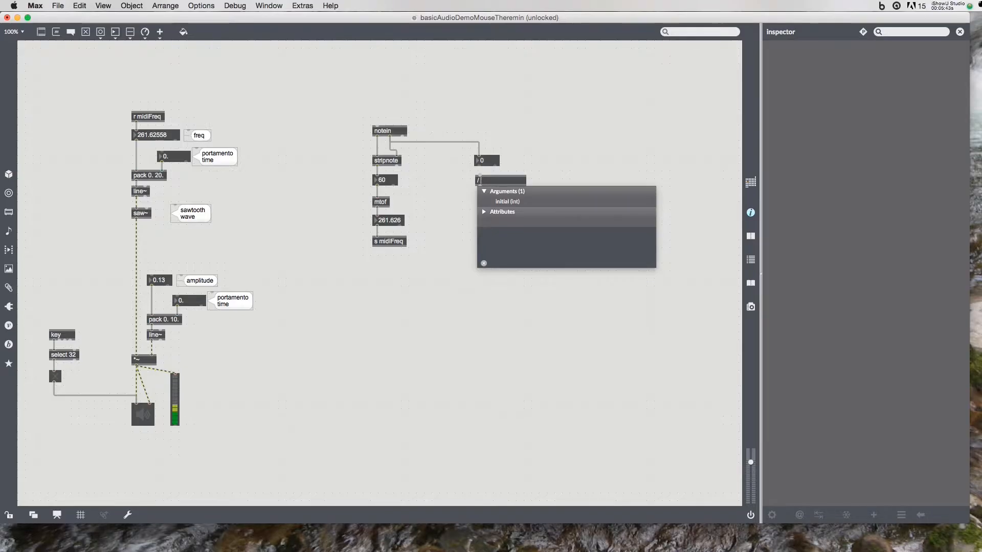
pyautogui.write('127.')
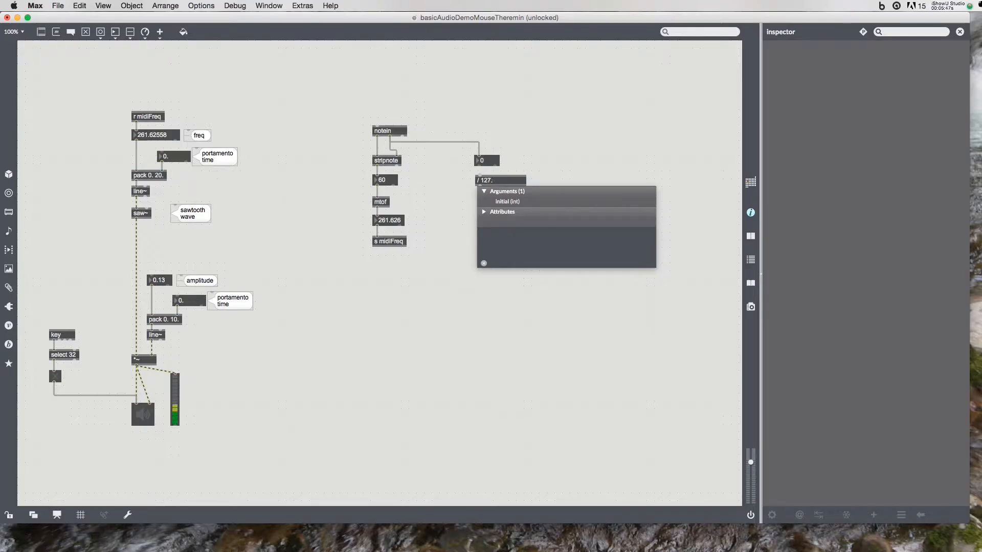
pyautogui.click(469, 170)
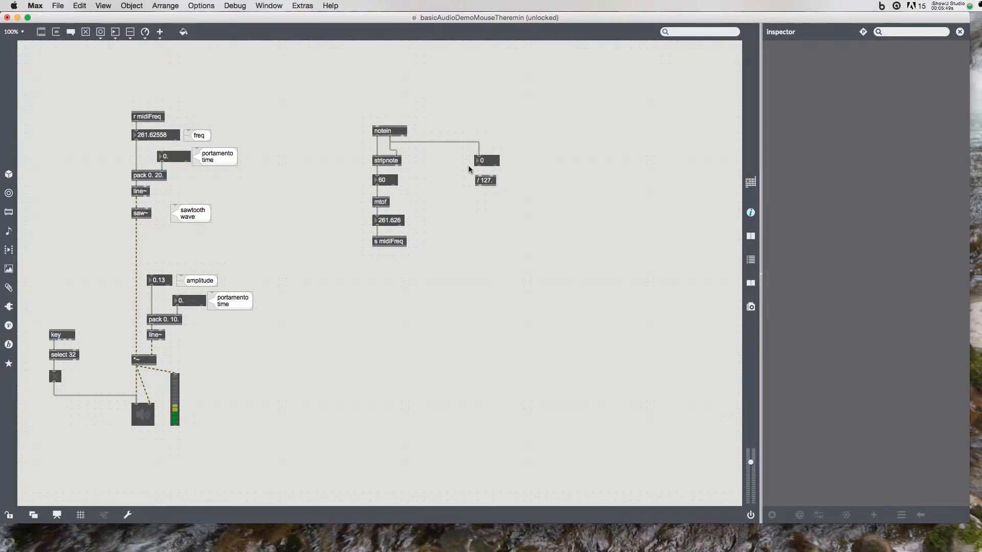
pyautogui.moveTo(485, 181); pyautogui.dragTo(484, 180)
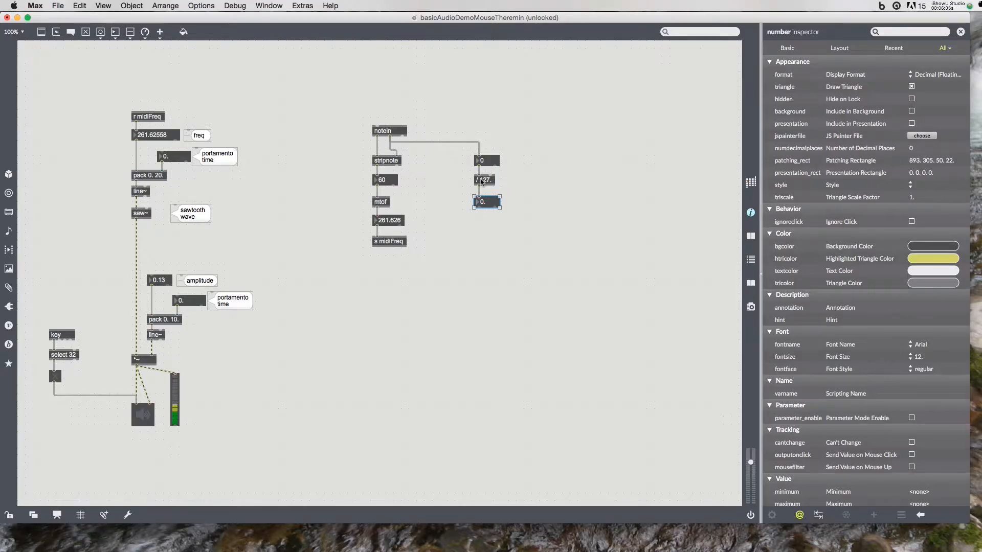
# Duplicate the divider and its number box beside them and edit the copy's argument
pyautogui.click(484, 180)
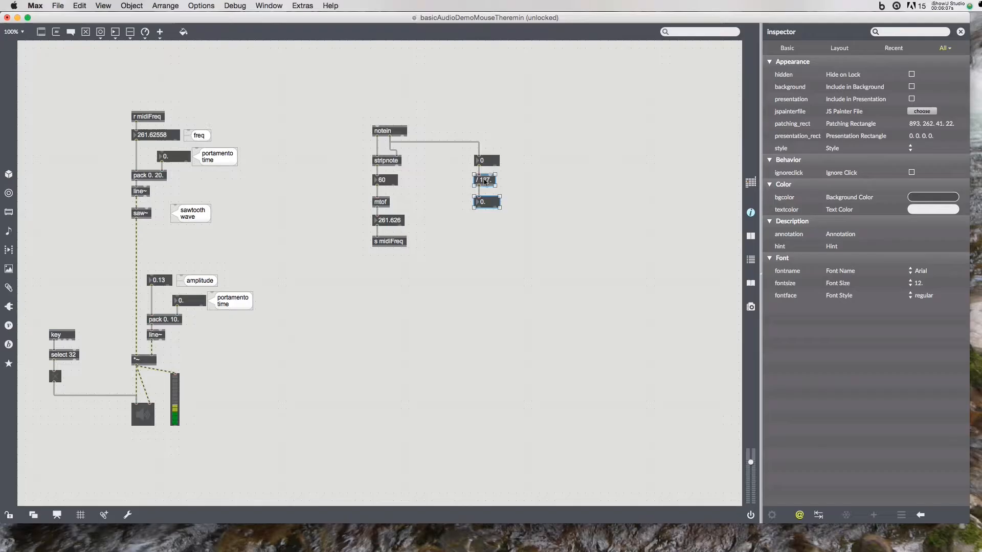
pyautogui.moveTo(484, 180); pyautogui.dragTo(533, 180)
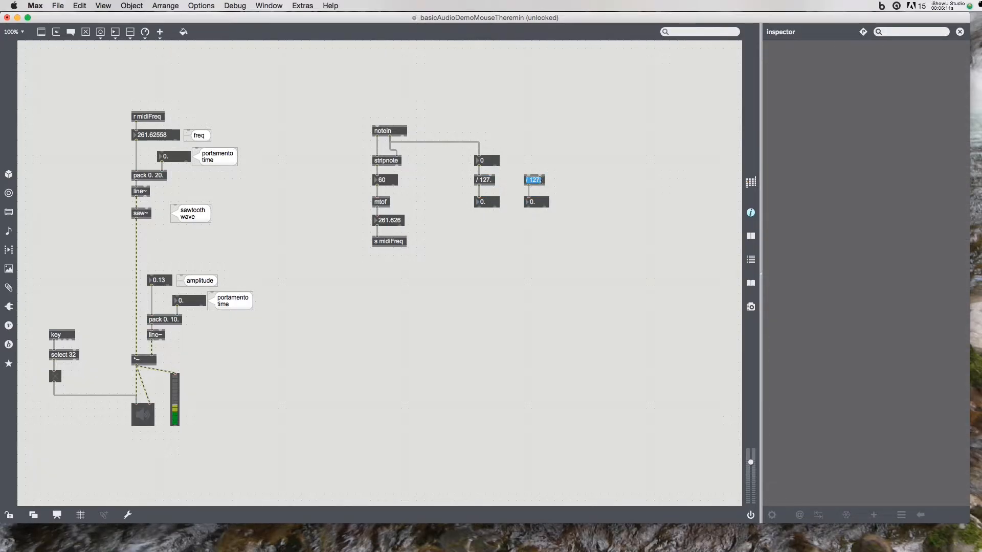
pyautogui.click(532, 179)
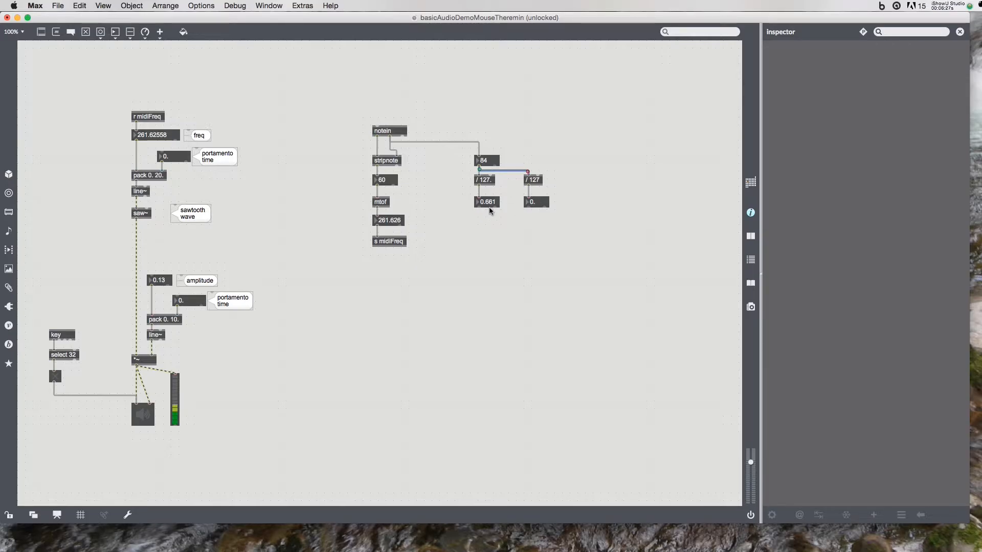
pyautogui.moveTo(540, 221)
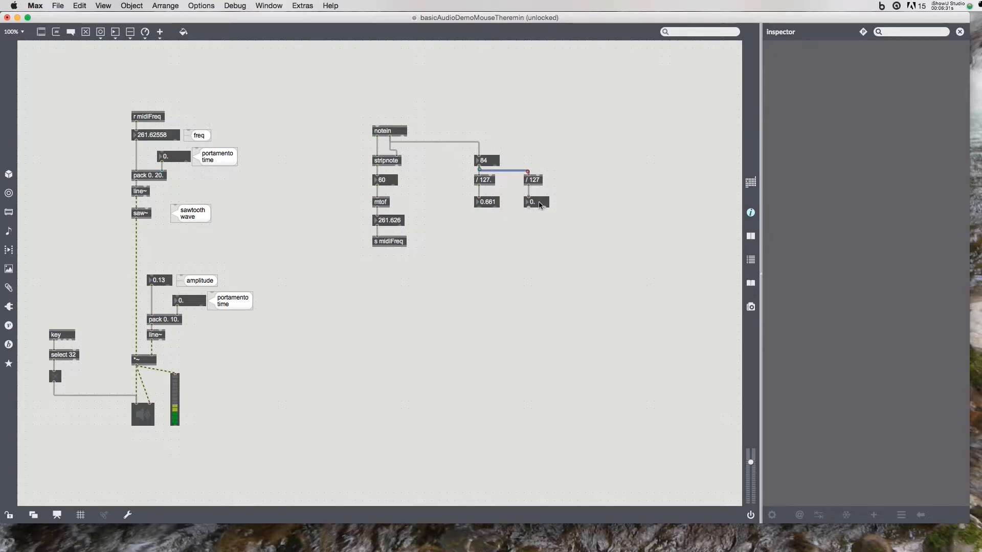
pyautogui.moveTo(530, 189)
pyautogui.write('s midiAmp')
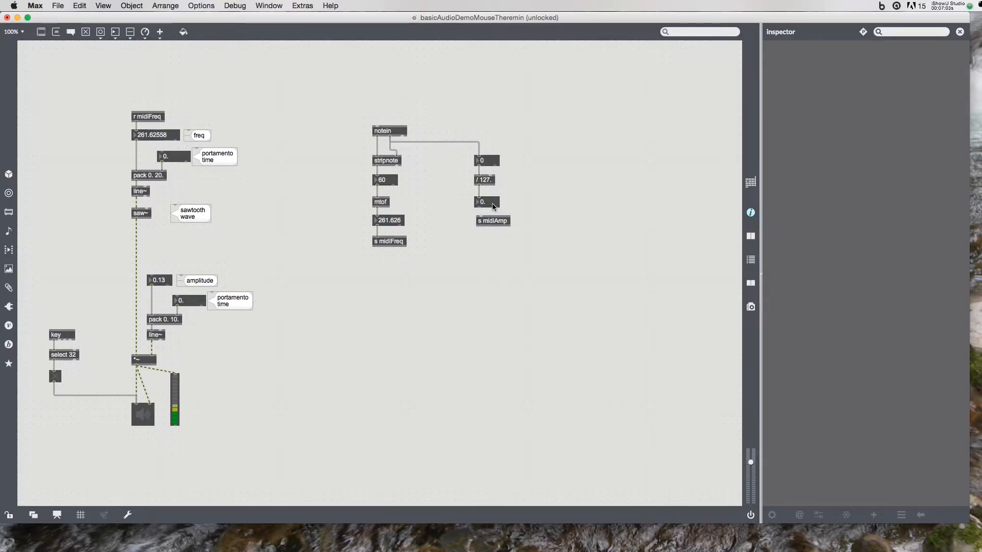
# Create s midiAmp below the velocity result and r midiAmp above the amplitude box
pyautogui.click(492, 220)
pyautogui.write('r')
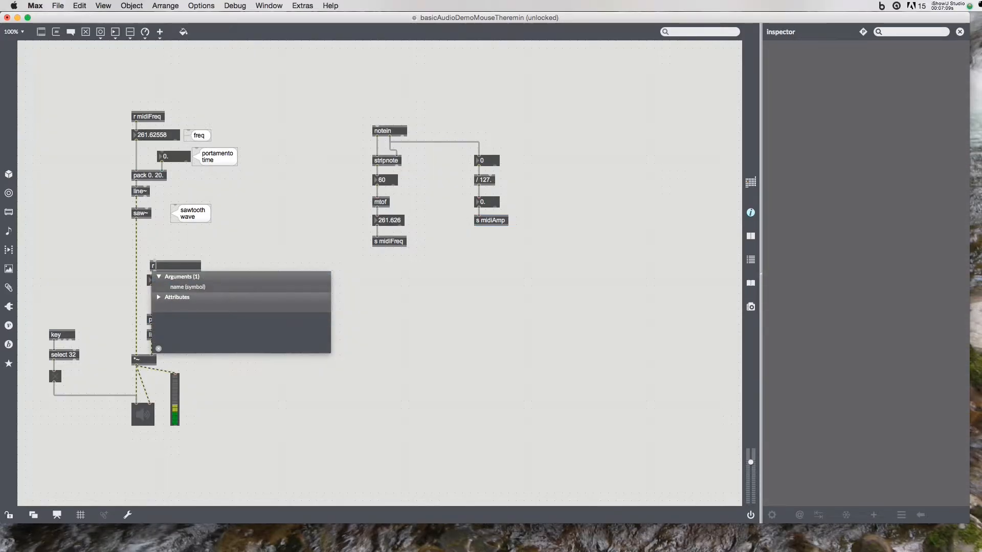
pyautogui.write('midiAmp')
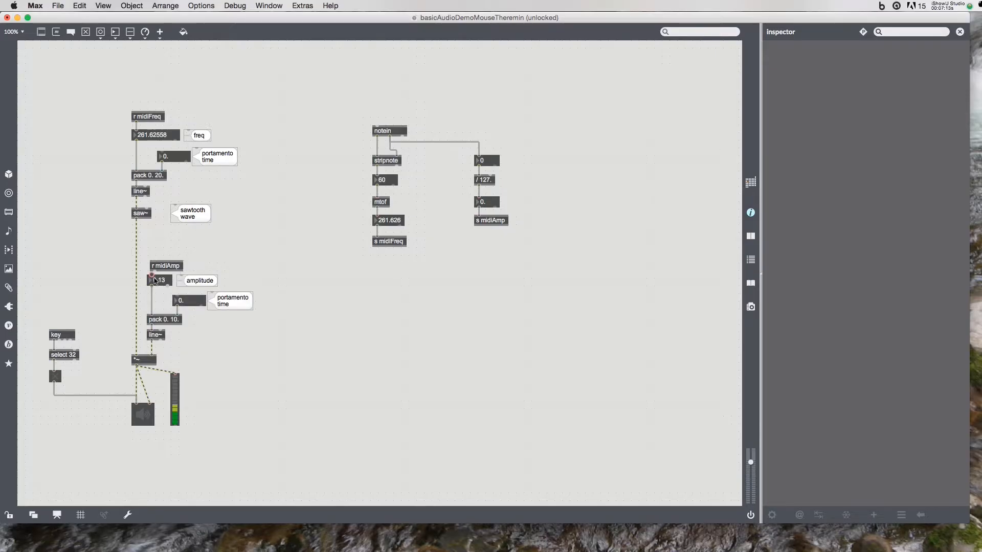
pyautogui.moveTo(166, 266); pyautogui.dragTo(164, 264)
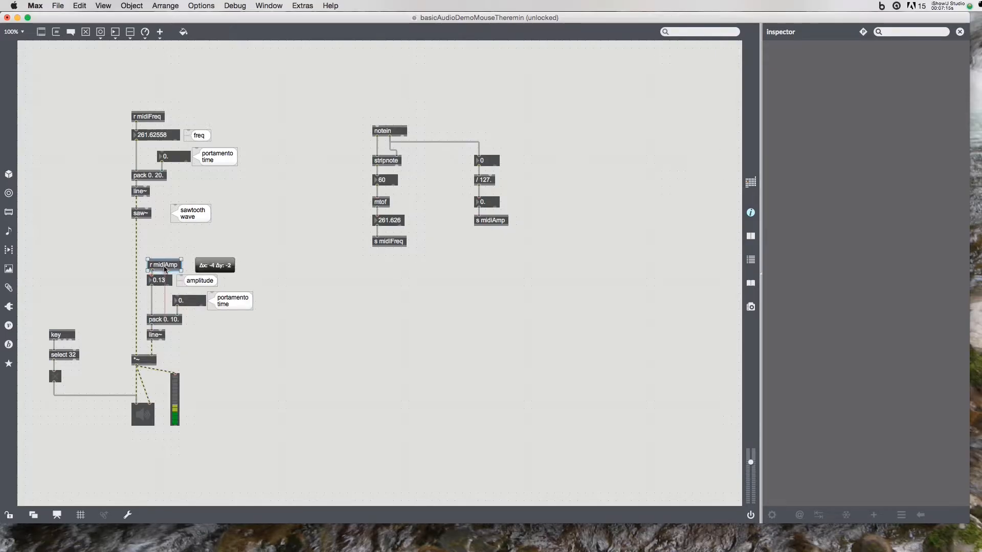
pyautogui.click(162, 263)
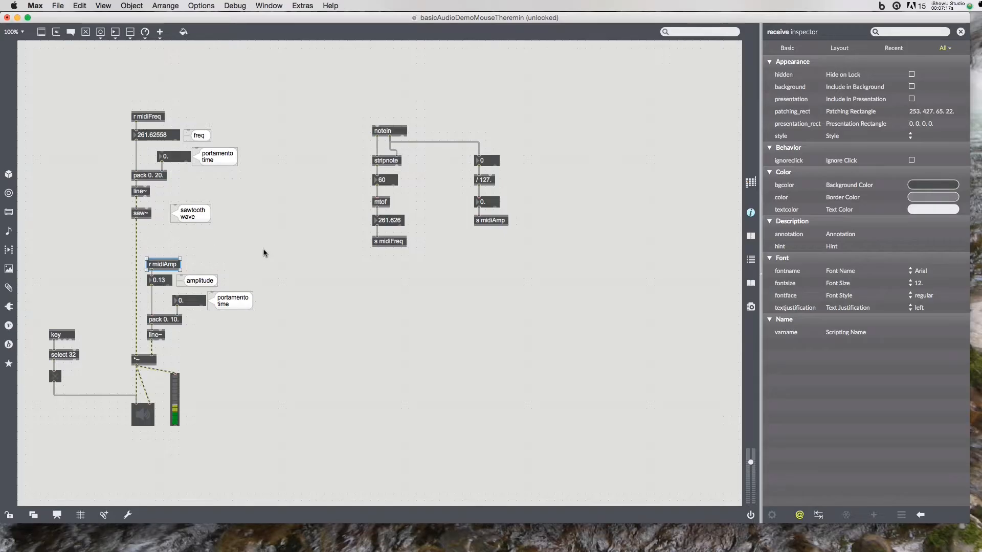
pyautogui.moveTo(269, 248)
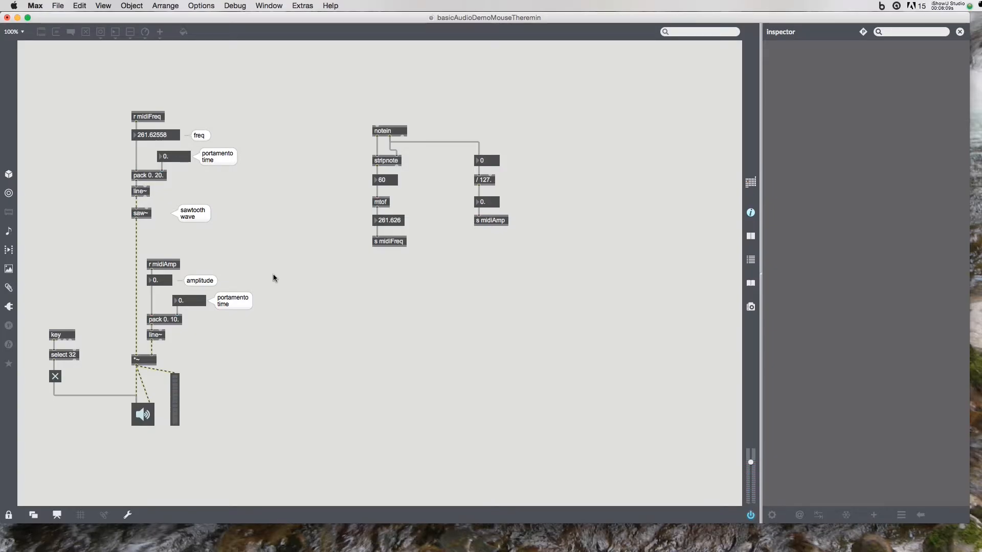
pyautogui.moveTo(236, 318)
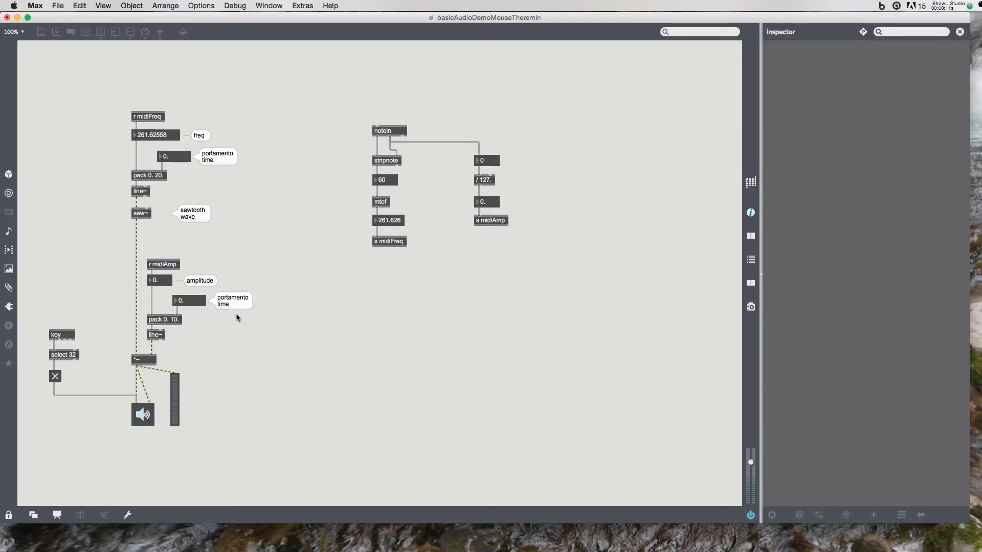
pyautogui.moveTo(117, 171)
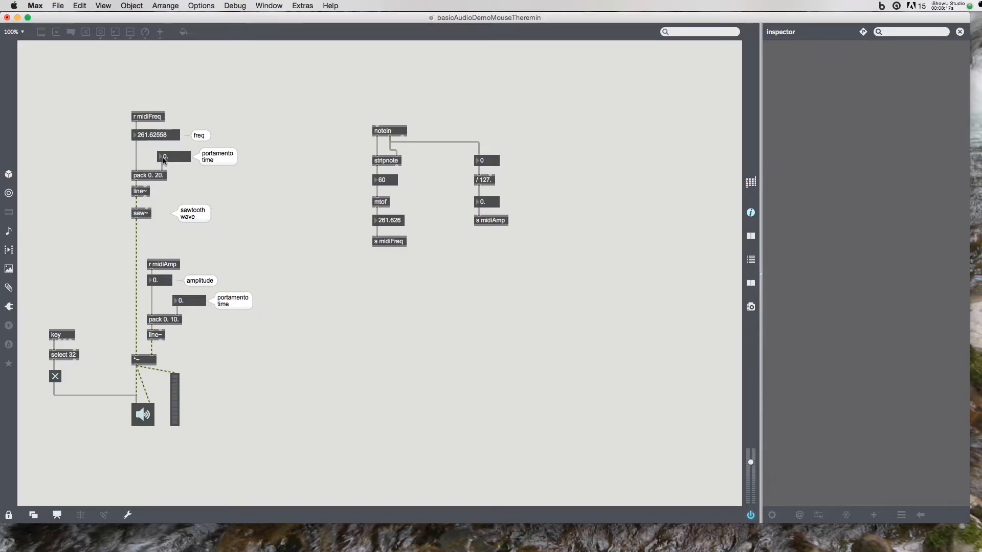
pyautogui.moveTo(198, 298)
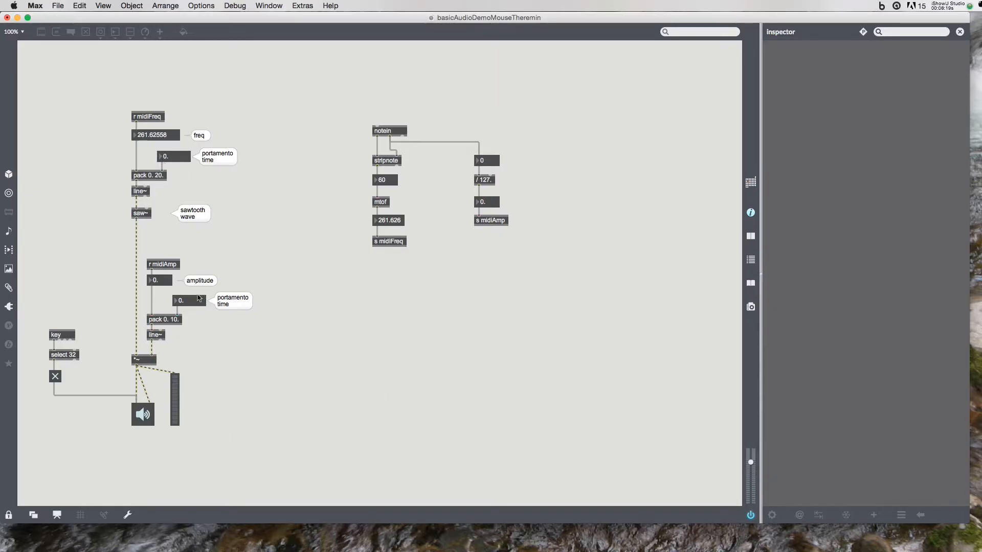
pyautogui.moveTo(187, 315)
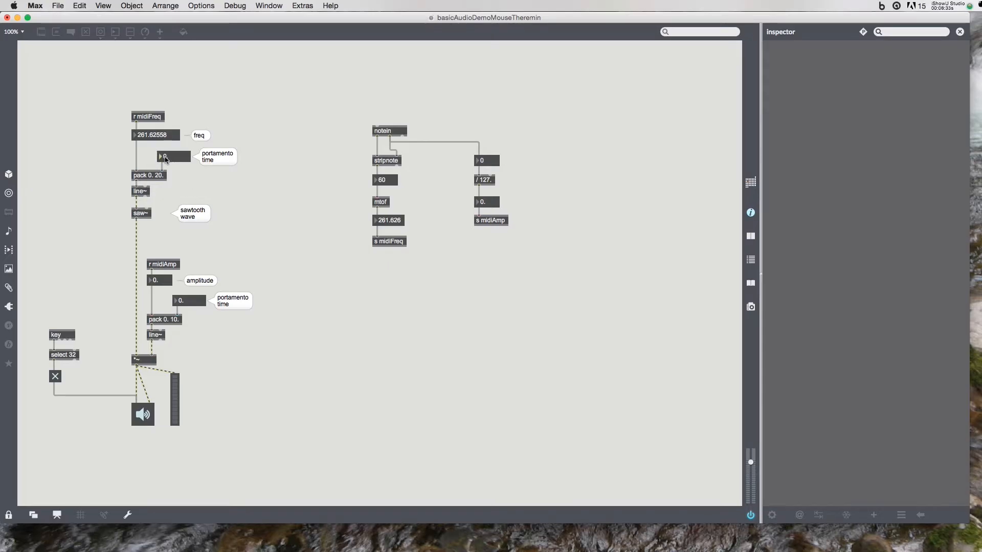
# Enter 200 into the portamento time number box while testing MIDI notes
pyautogui.write('200')
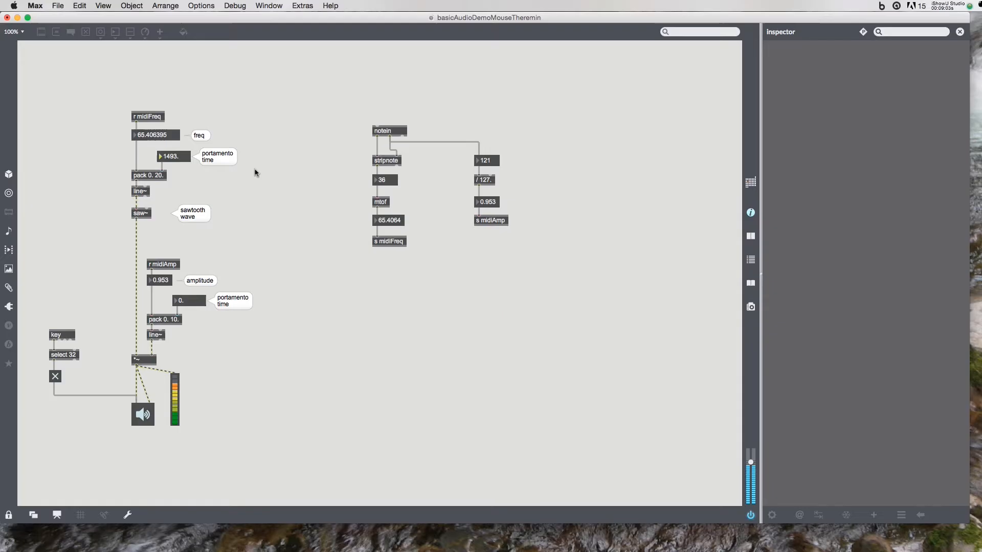
pyautogui.moveTo(214, 267)
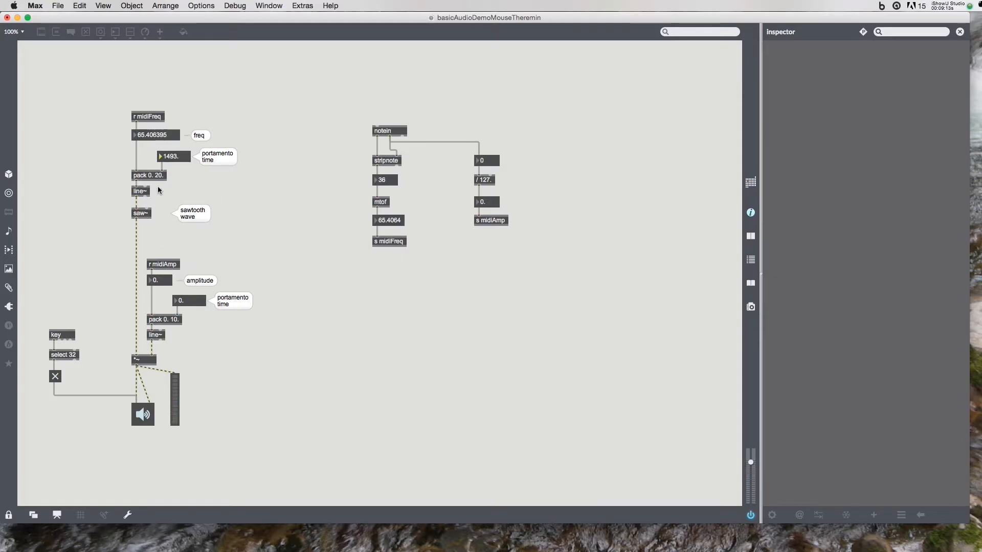
pyautogui.moveTo(311, 367)
pyautogui.write('ctlin 1')
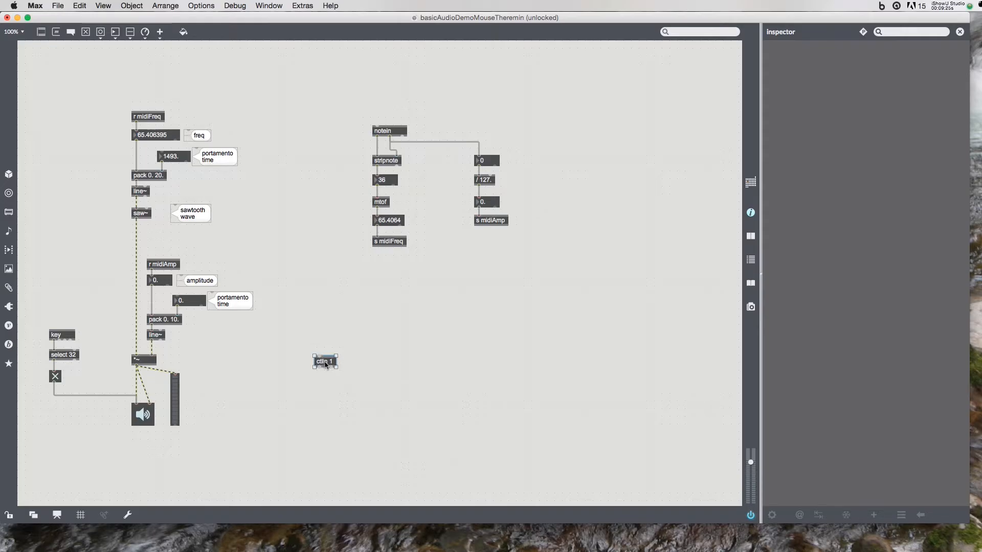
# Chain ctlin 1 through a scale 0 127 object into a float box and s portTime
pyautogui.click(324, 361)
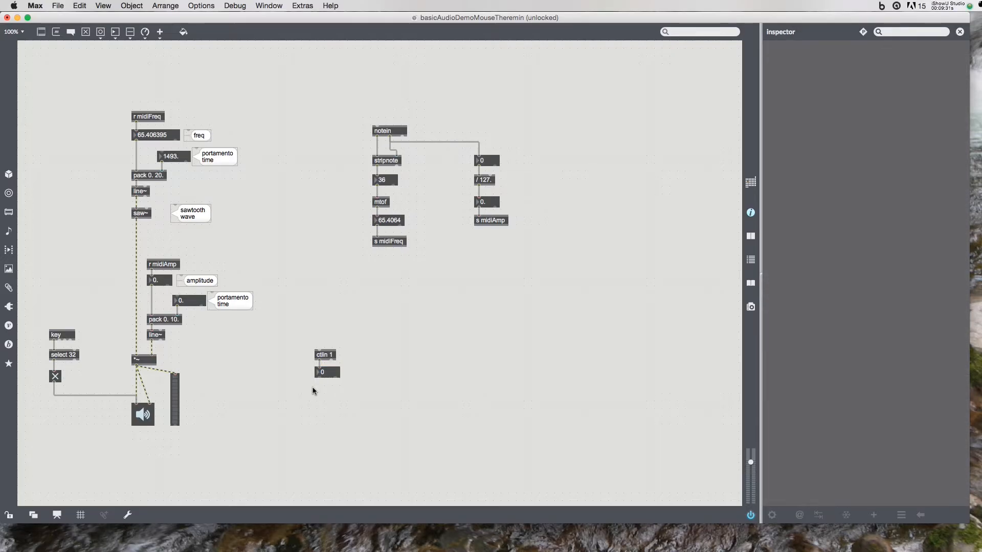
pyautogui.write('scale 0 1')
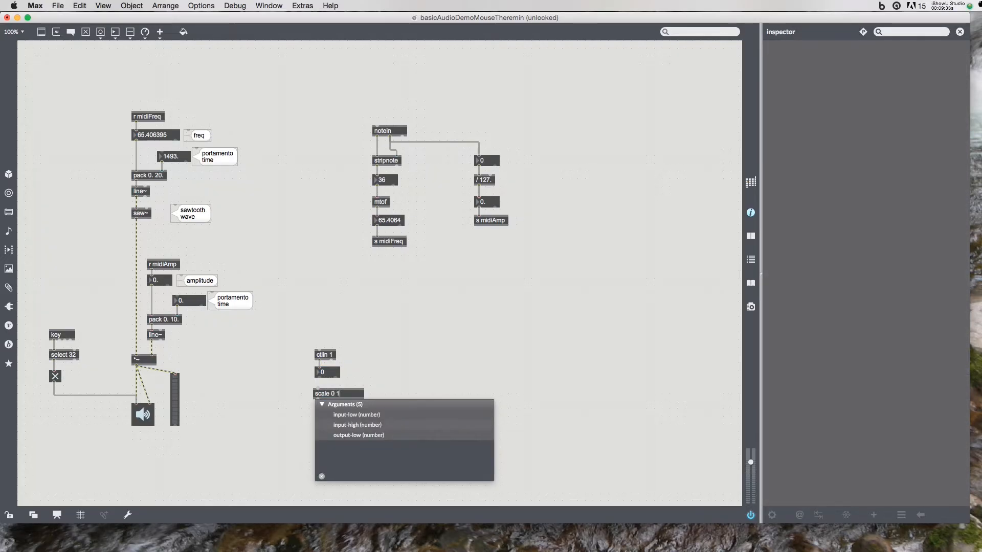
pyautogui.write('27')
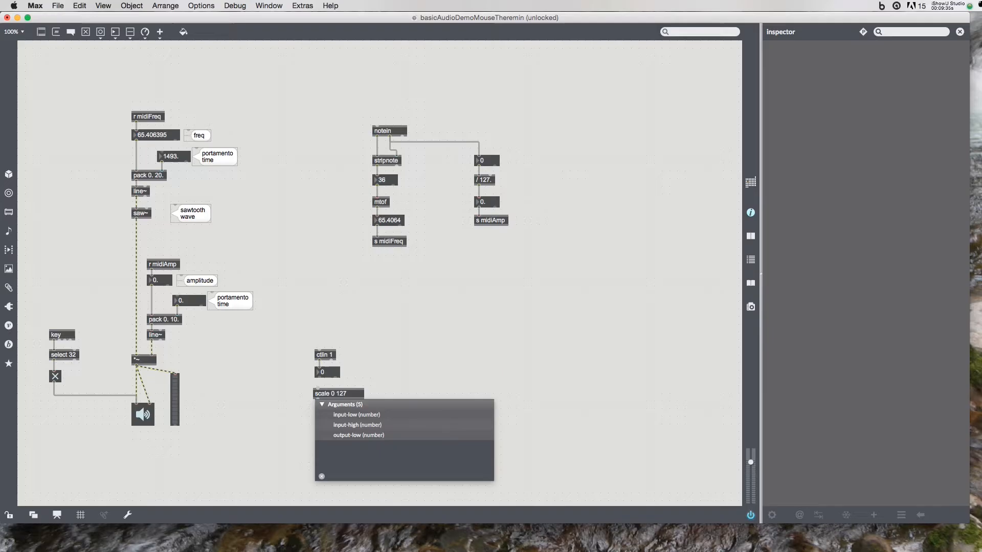
pyautogui.write('0. 1')
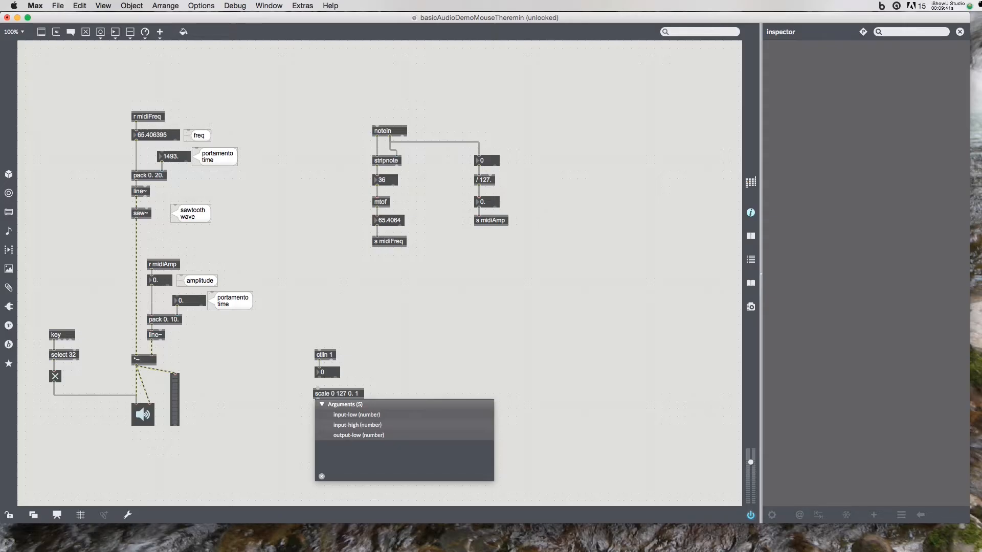
pyautogui.write('500')
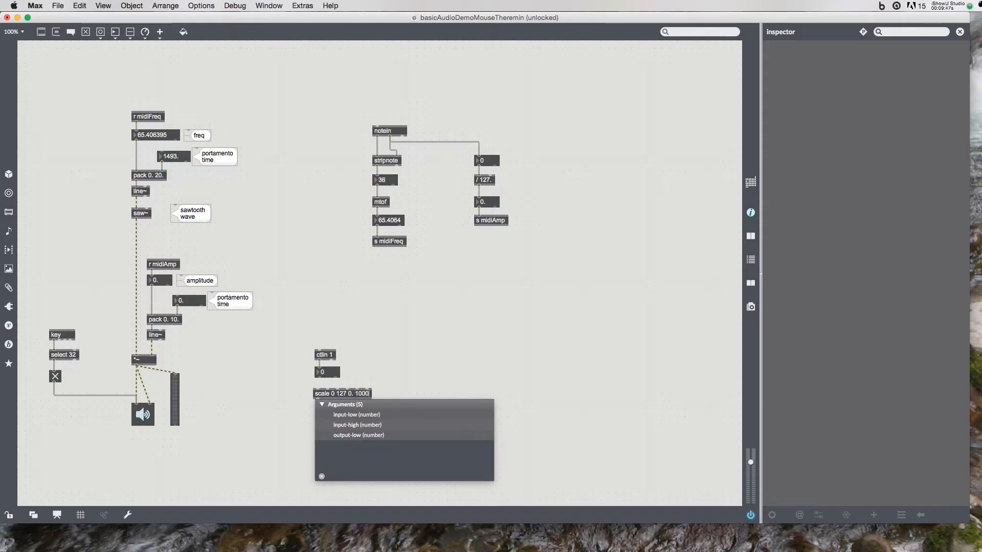
pyautogui.moveTo(369, 388)
pyautogui.write('.')
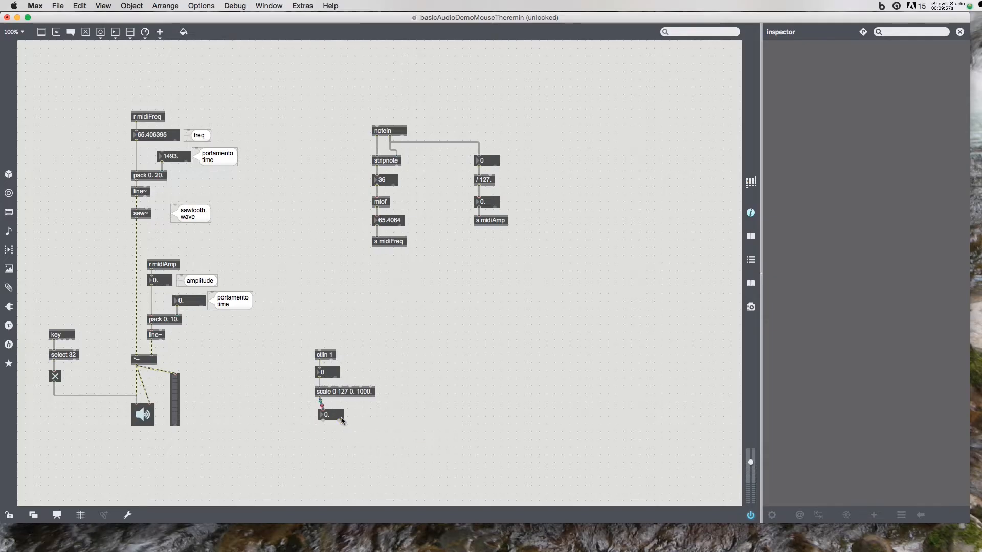
pyautogui.moveTo(329, 415); pyautogui.dragTo(325, 415)
pyautogui.write('s portTime')
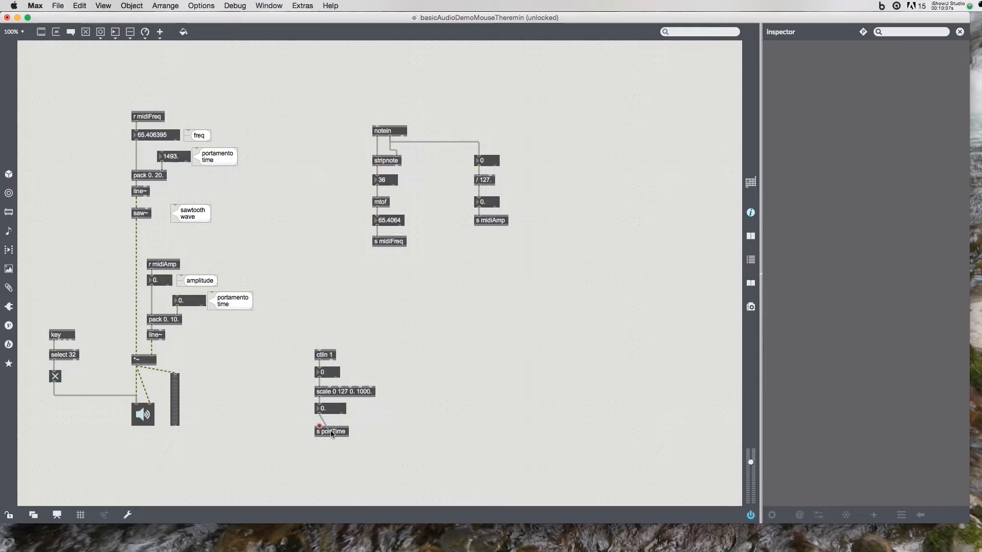
pyautogui.click(331, 431)
pyautogui.write('r portTime')
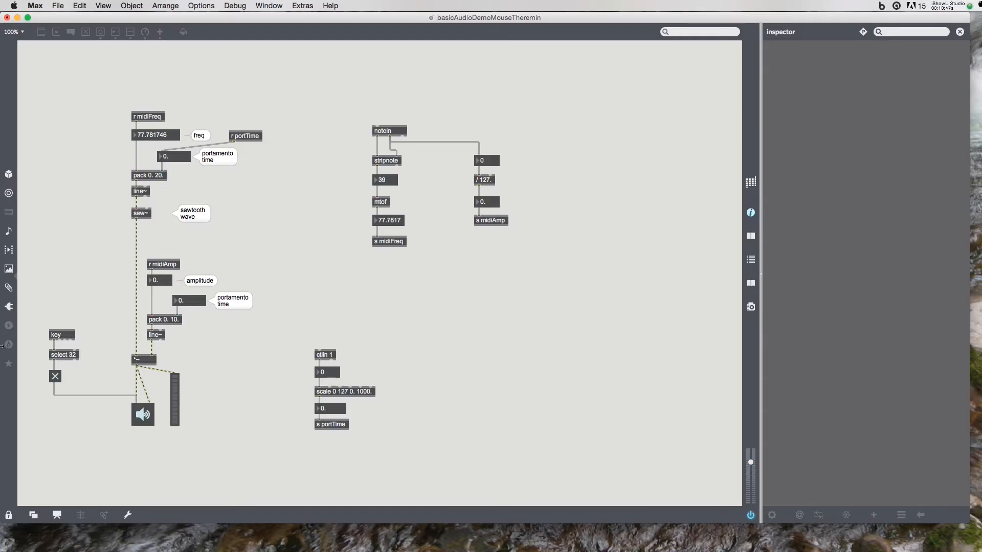
pyautogui.moveTo(91, 337)
pyautogui.write('ctline 7')
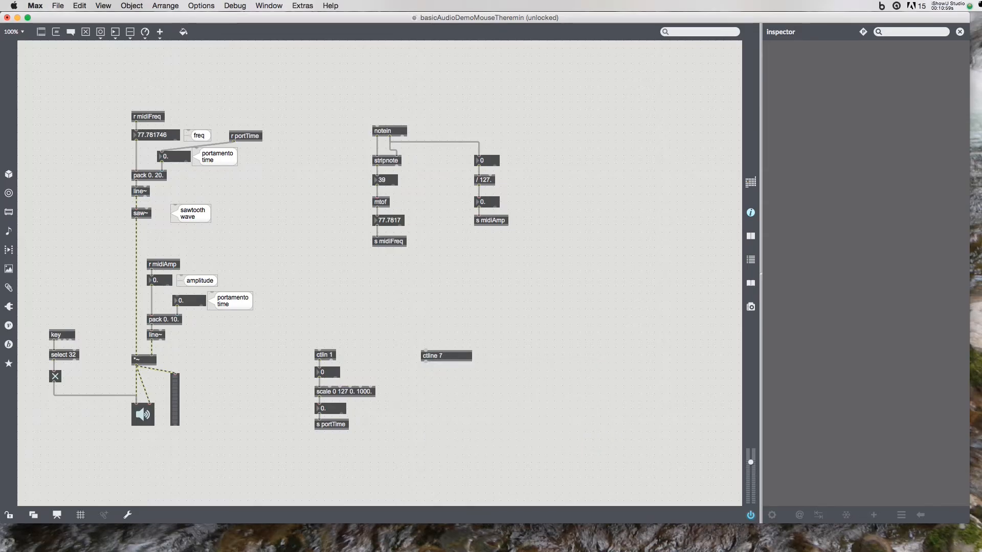
# Correct the trial ctlin objects into a ctlin 12 with a number box, removing the stray extra
pyautogui.click(428, 355)
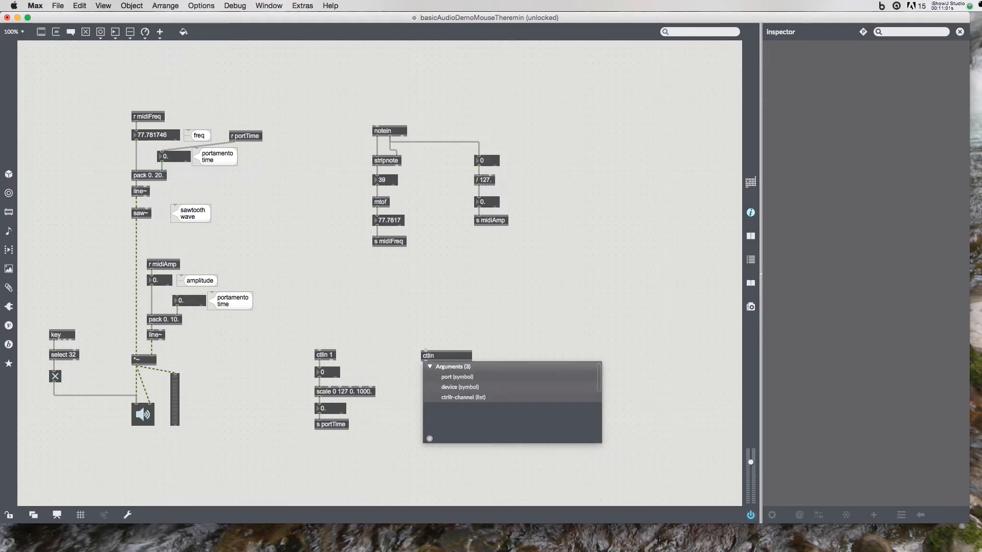
pyautogui.write('7')
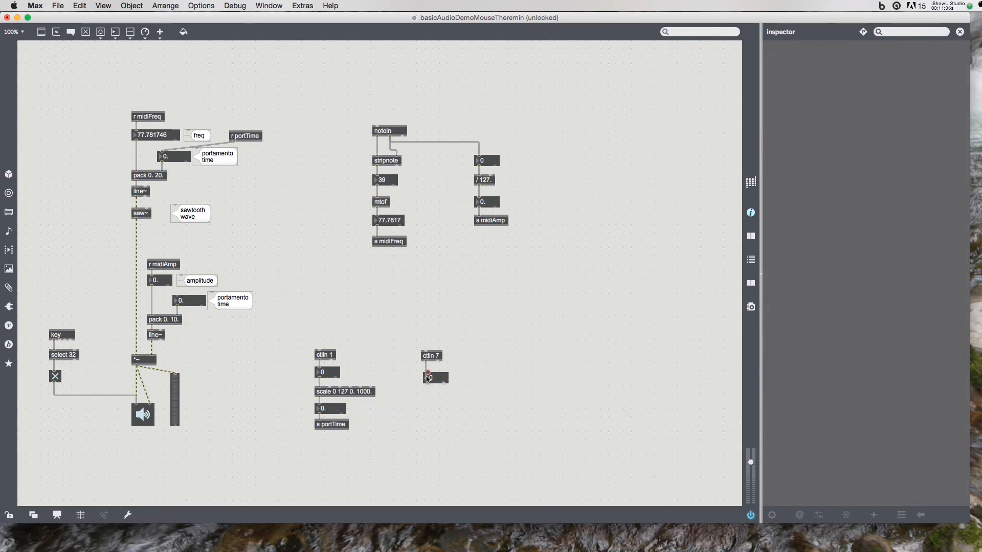
pyautogui.click(430, 376)
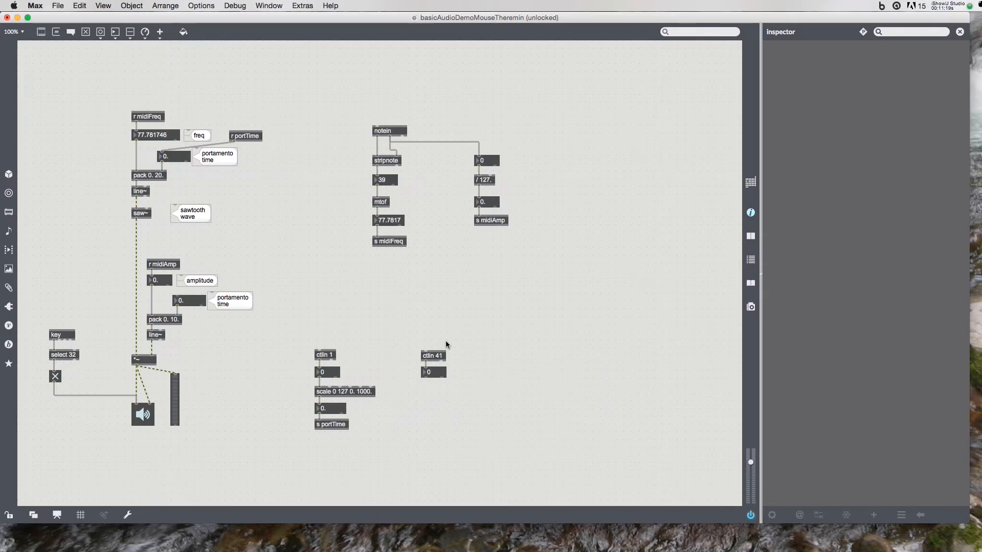
pyautogui.moveTo(452, 371)
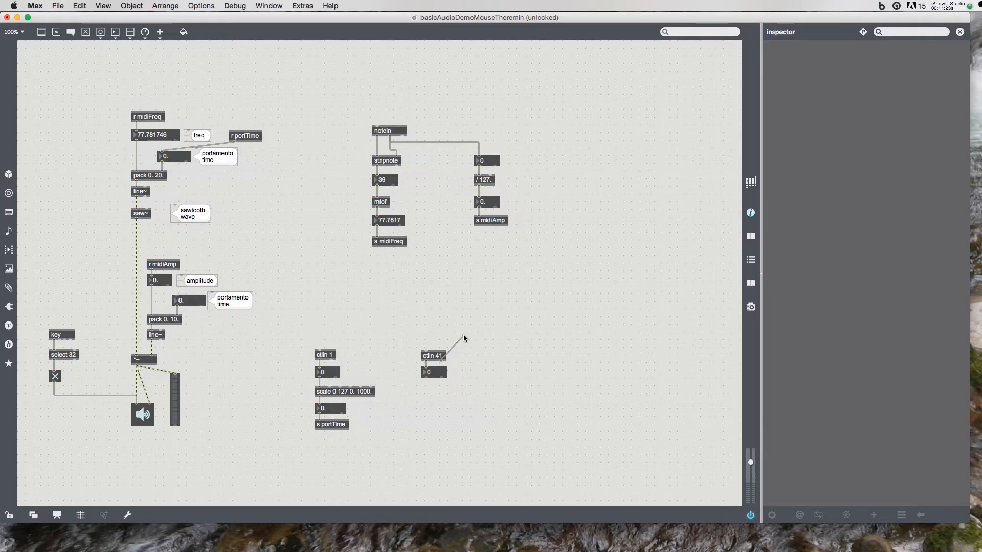
pyautogui.click(432, 355)
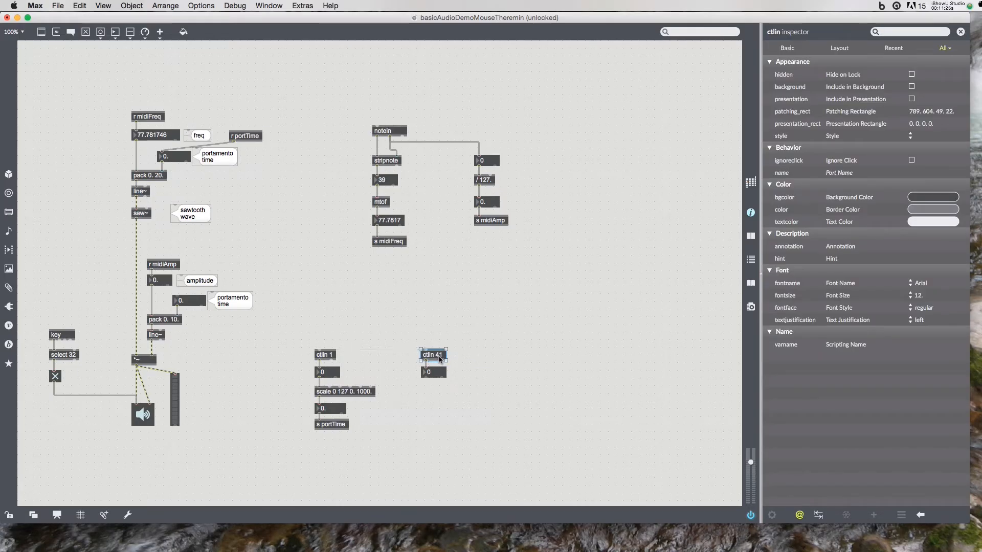
pyautogui.doubleClick(433, 355)
pyautogui.write('ctline')
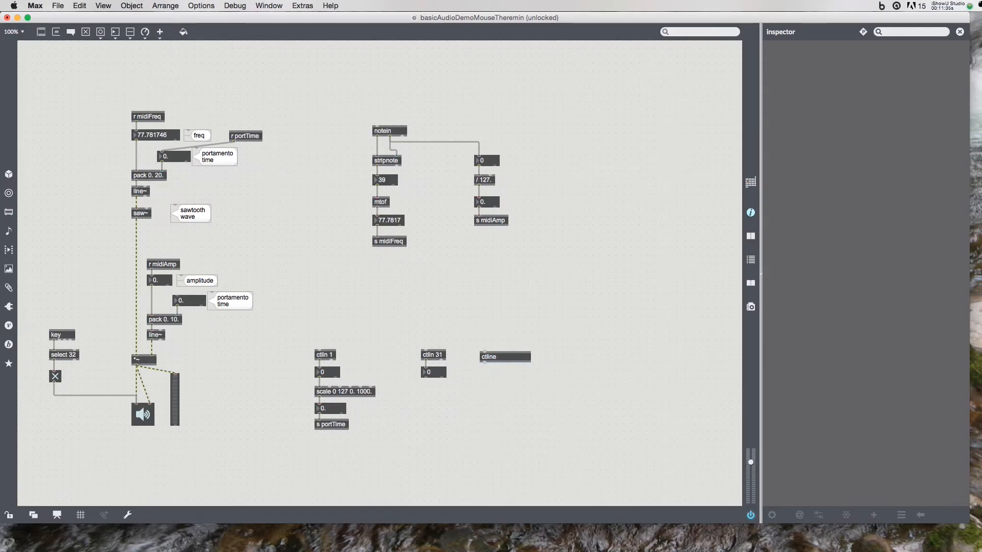
pyautogui.moveTo(489, 365)
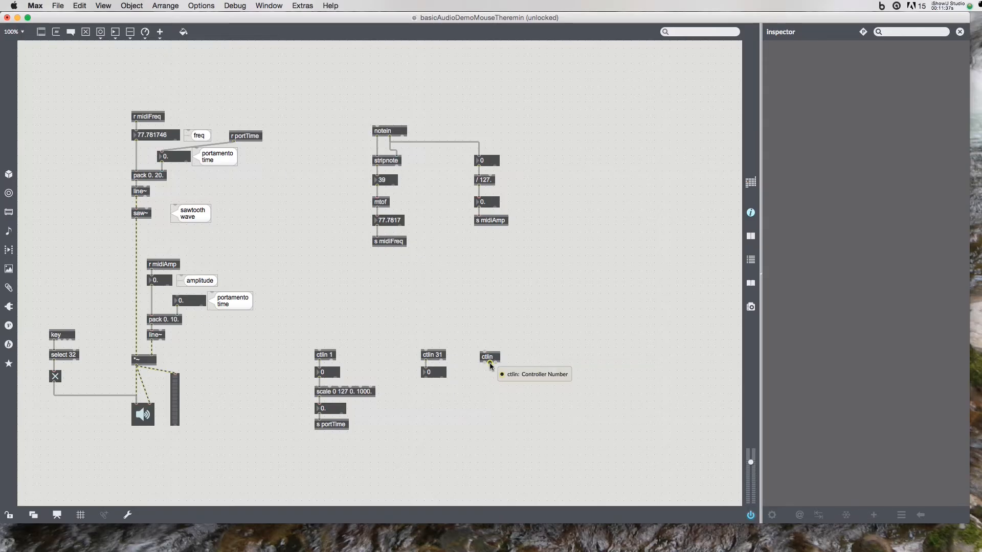
pyautogui.click(489, 357)
pyautogui.write(' 12')
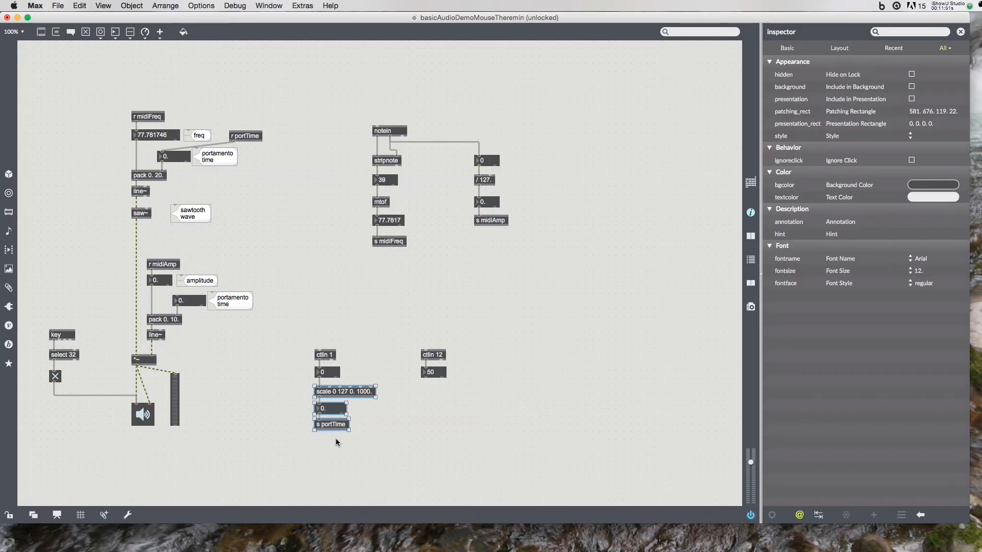
# Copy the scale chain under ctlin 12, scaling to 2000 and sending as rampTime
pyautogui.moveTo(344, 407); pyautogui.dragTo(448, 407)
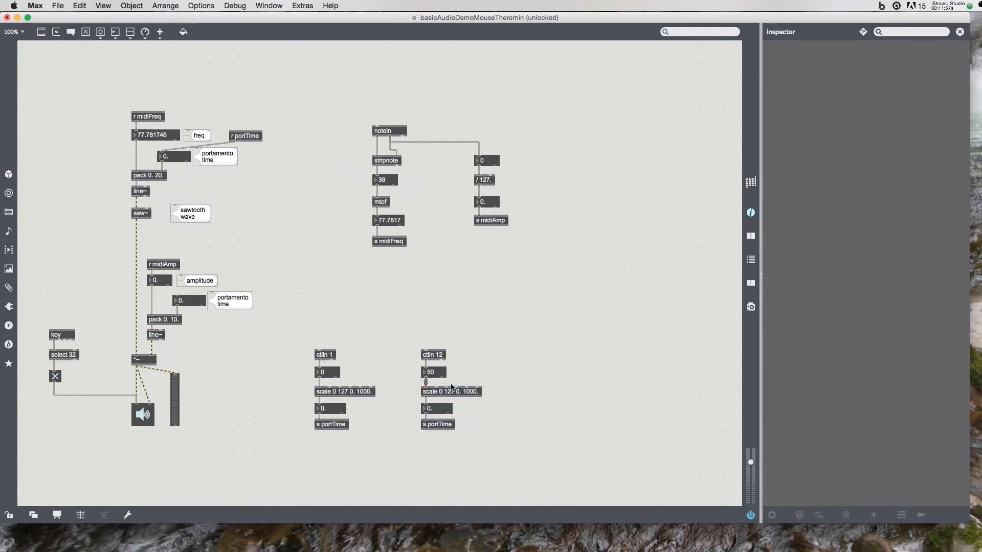
pyautogui.click(450, 391)
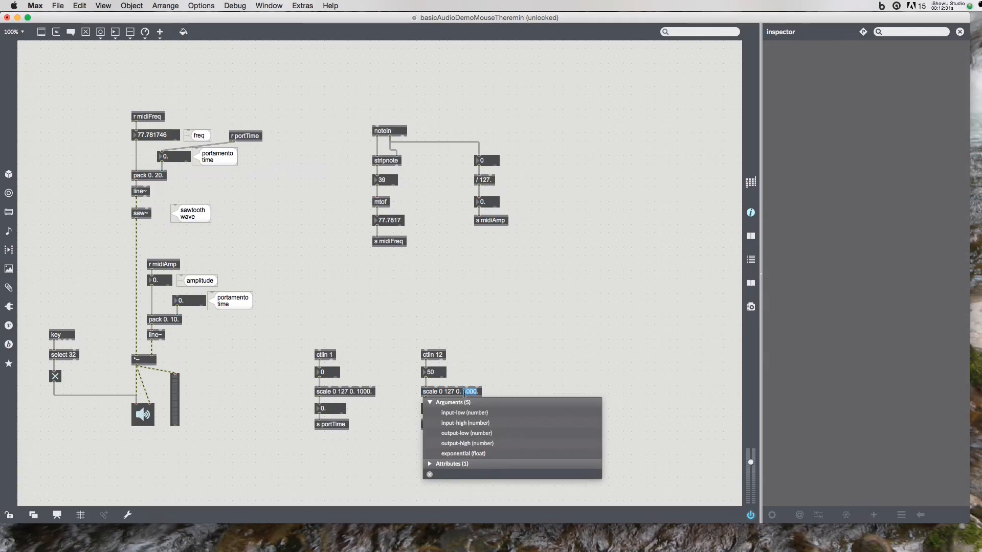
pyautogui.write('2000')
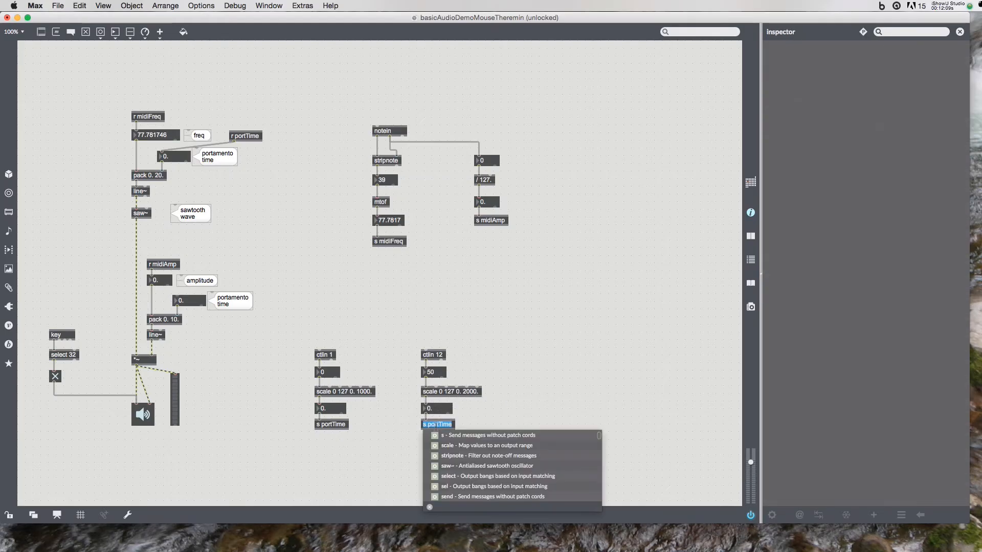
pyautogui.write('rampT')
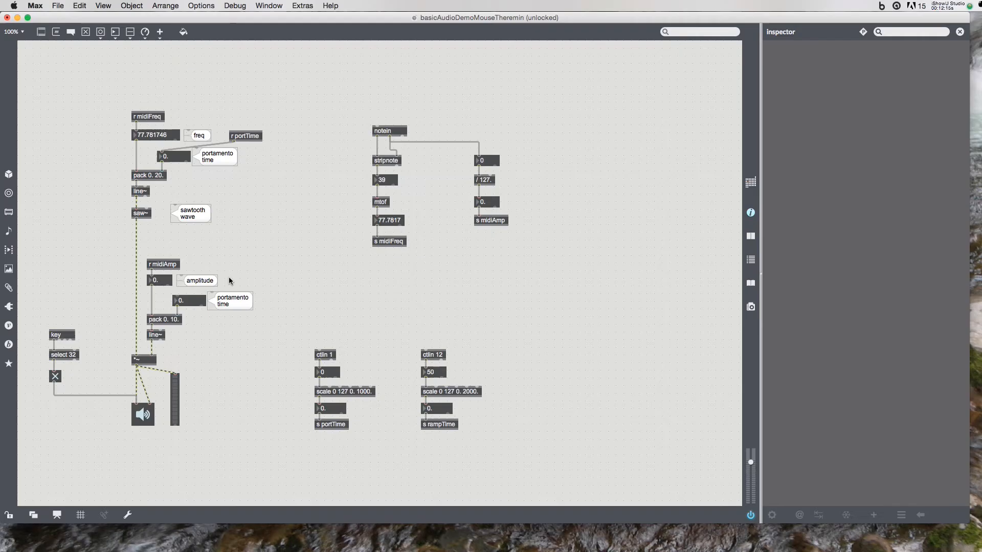
pyautogui.click(231, 302)
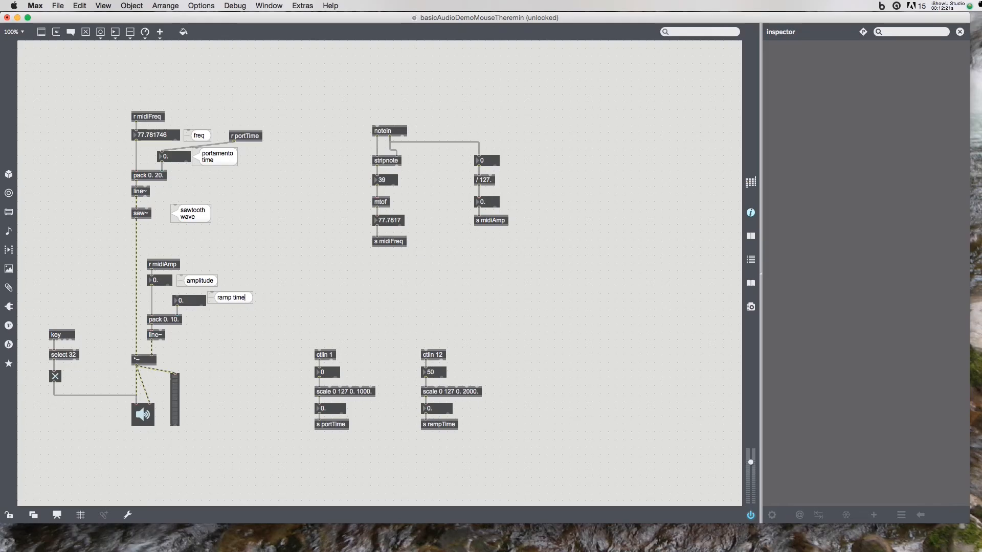
# Finish relabelling the amplitude comment to 'ramp time'
pyautogui.click(231, 301)
pyautogui.write('r rampTime')
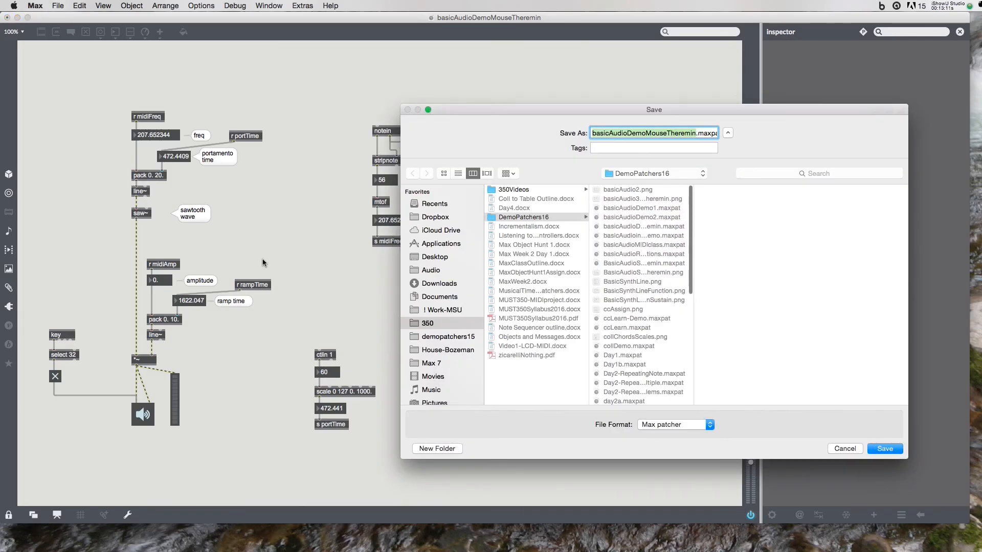
# Enter the new patch name basicAudioDemoMIDI in Save As and confirm
pyautogui.write('basicAudioDemoMouseTh')
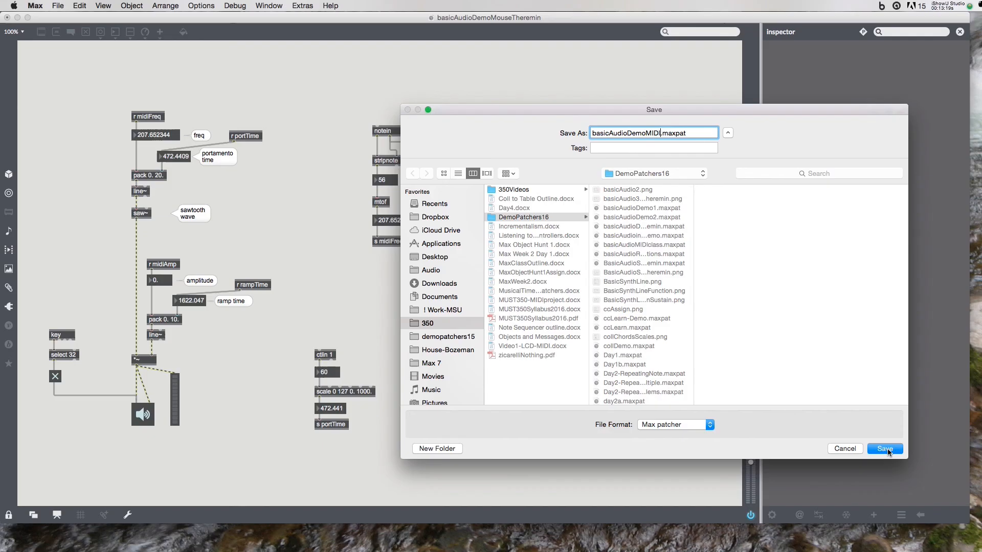
pyautogui.click(885, 449)
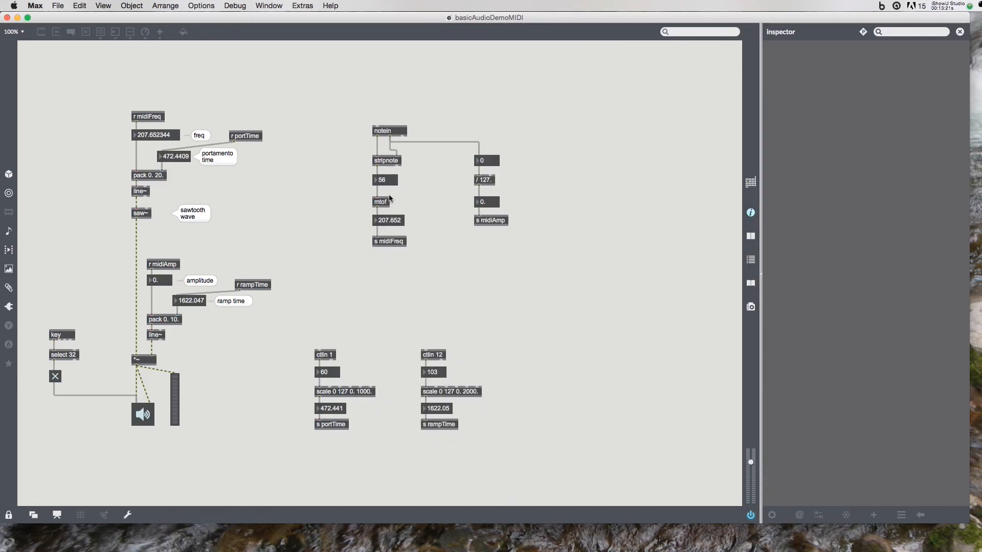
pyautogui.moveTo(290, 347)
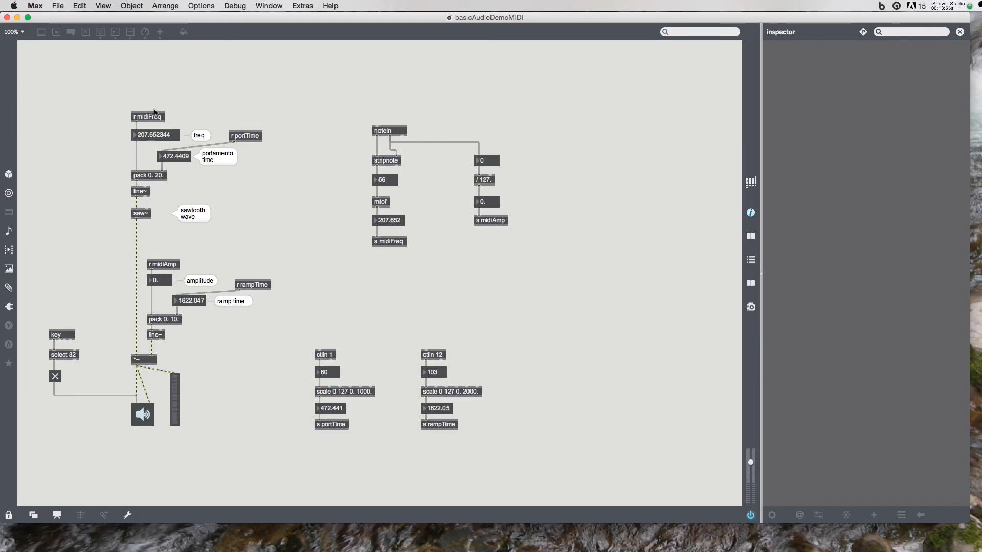
pyautogui.moveTo(100, 216)
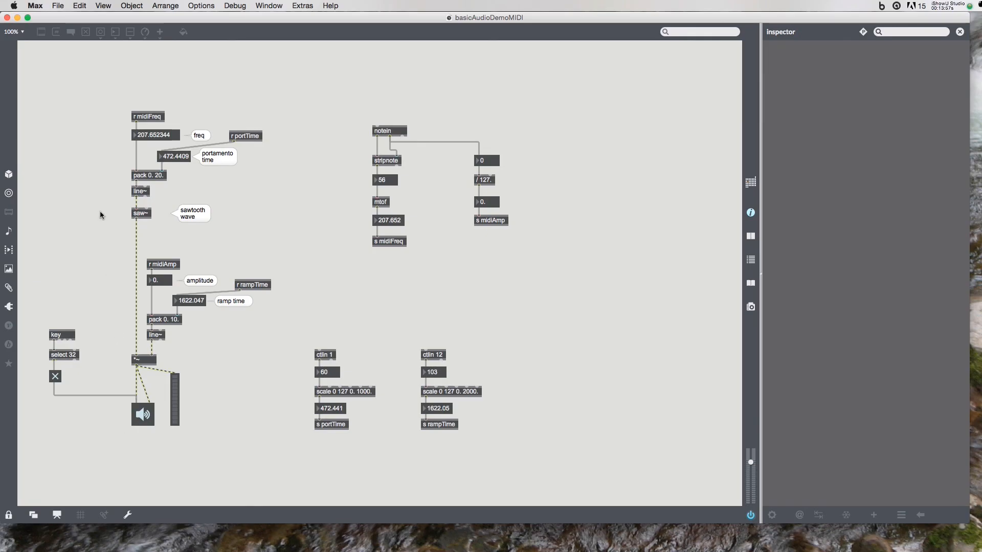
pyautogui.moveTo(624, 206)
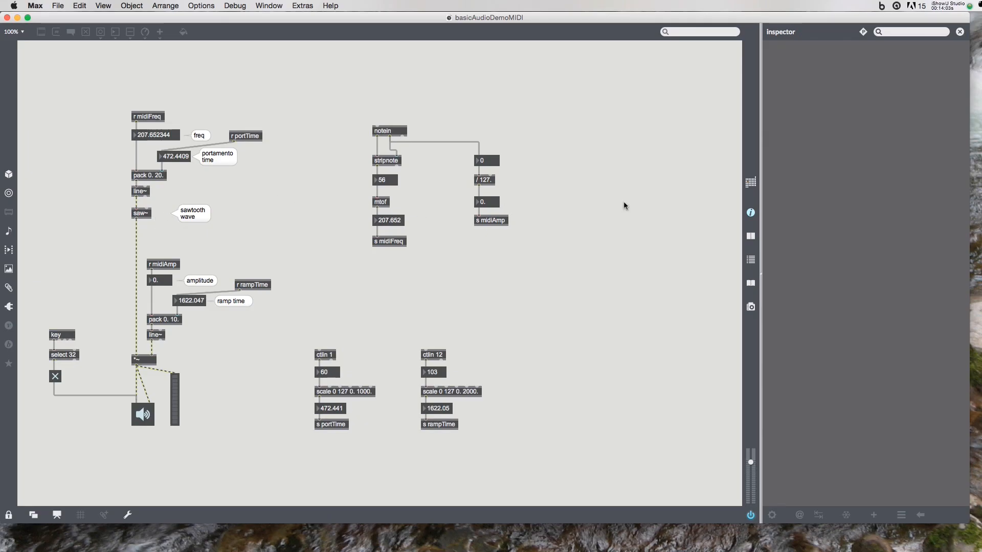